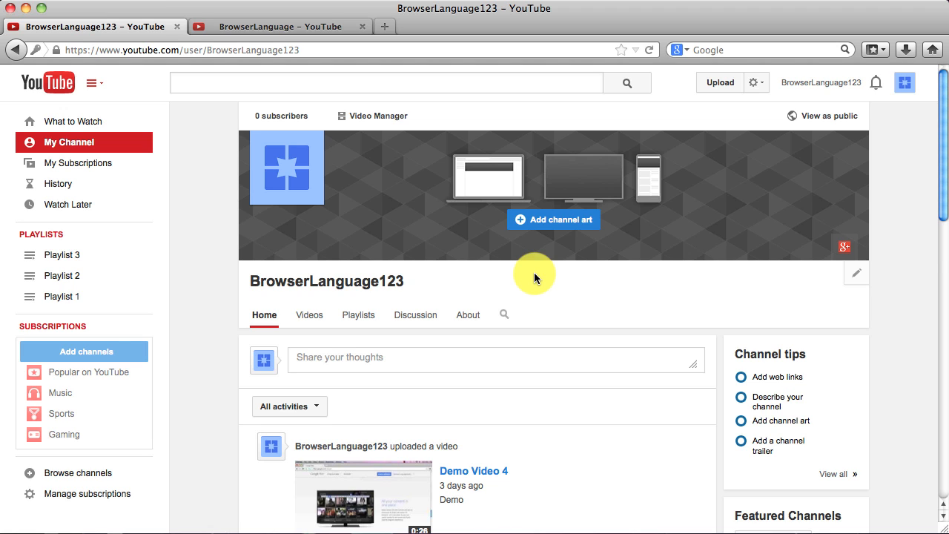
{"action": "mouse_move", "coordinate": [575, 282]}
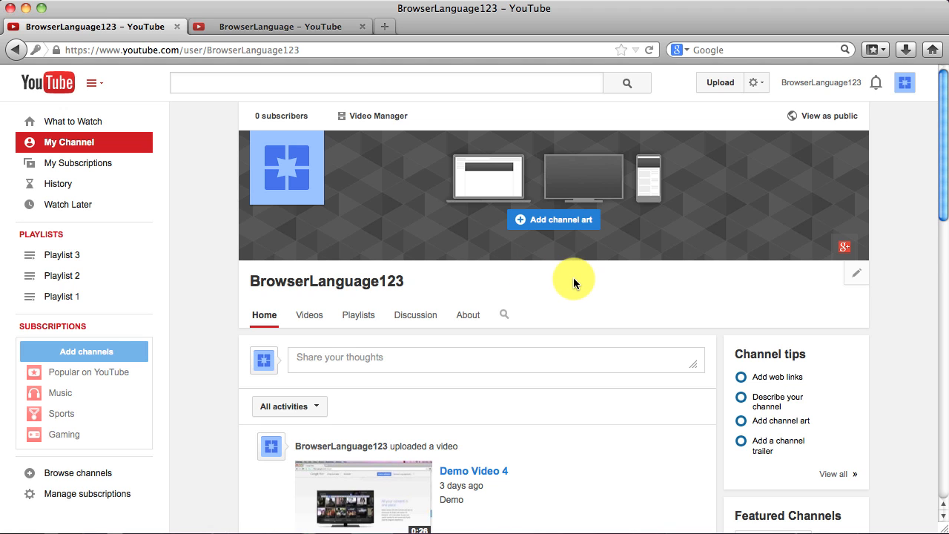
Scroll down the current channel page and back up.
{"action": "scroll", "scroll_direction": "down", "scroll_amount": 3}
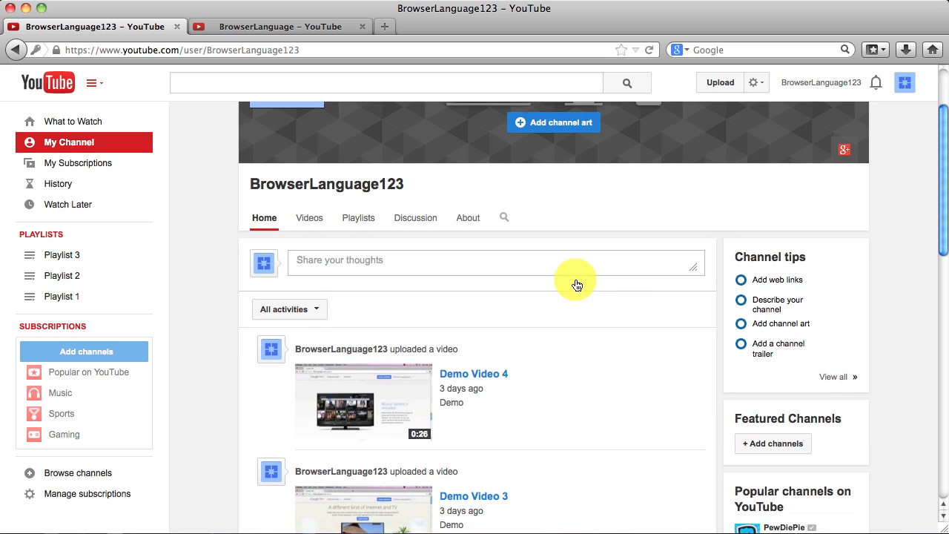
{"action": "scroll", "scroll_direction": "down", "scroll_amount": 3}
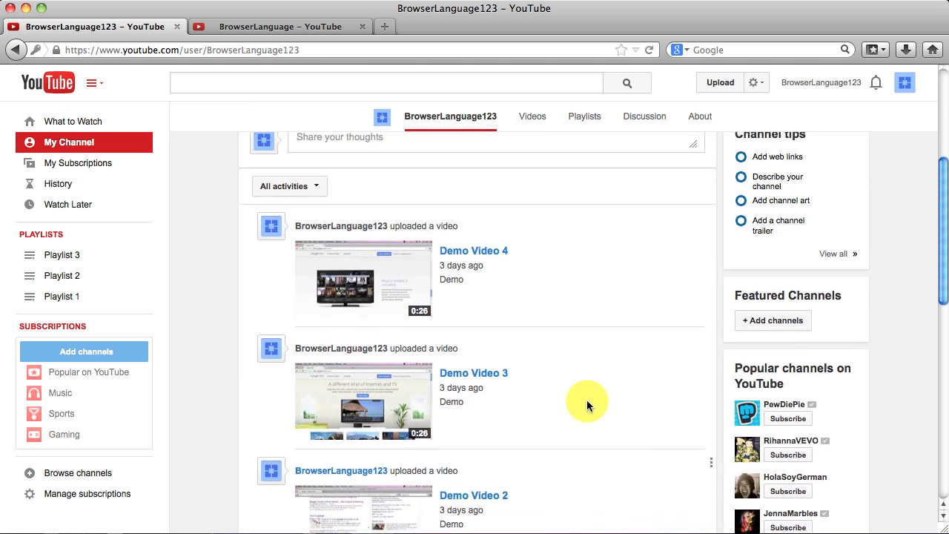
{"action": "scroll", "scroll_direction": "up", "scroll_amount": 3}
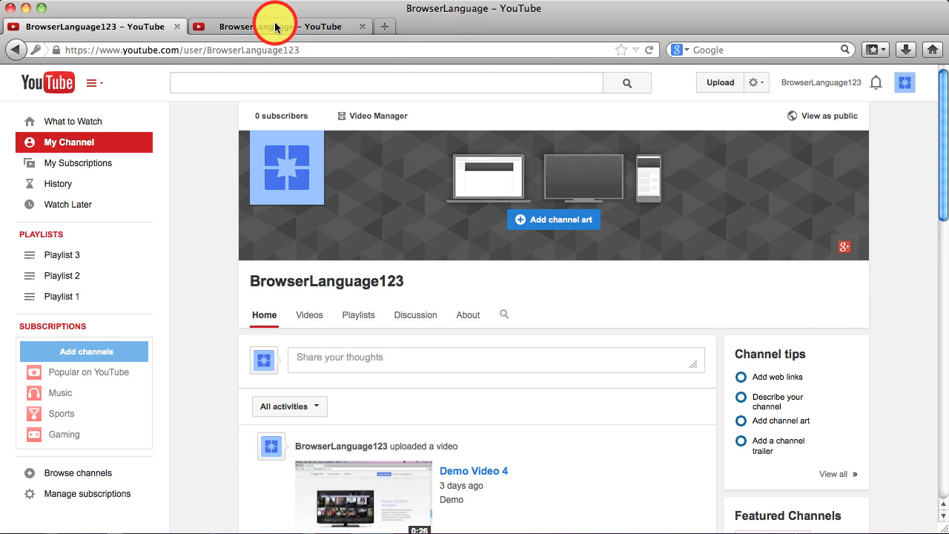
Switch to the BrowserLanguage channel tab and browse its YouTube Tutorials and HTML playlist shelves.
{"action": "left_click", "coordinate": [275, 26]}
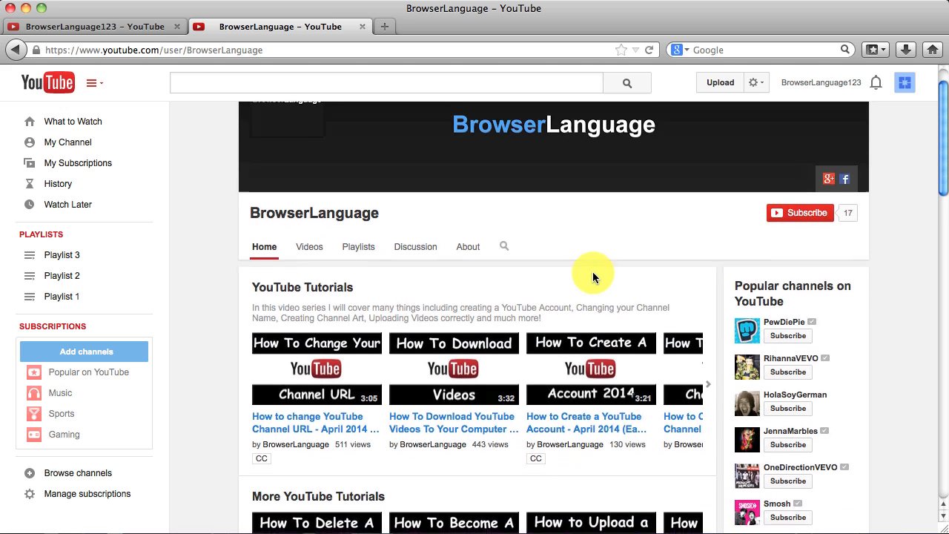
{"action": "scroll", "scroll_direction": "down", "scroll_amount": 3}
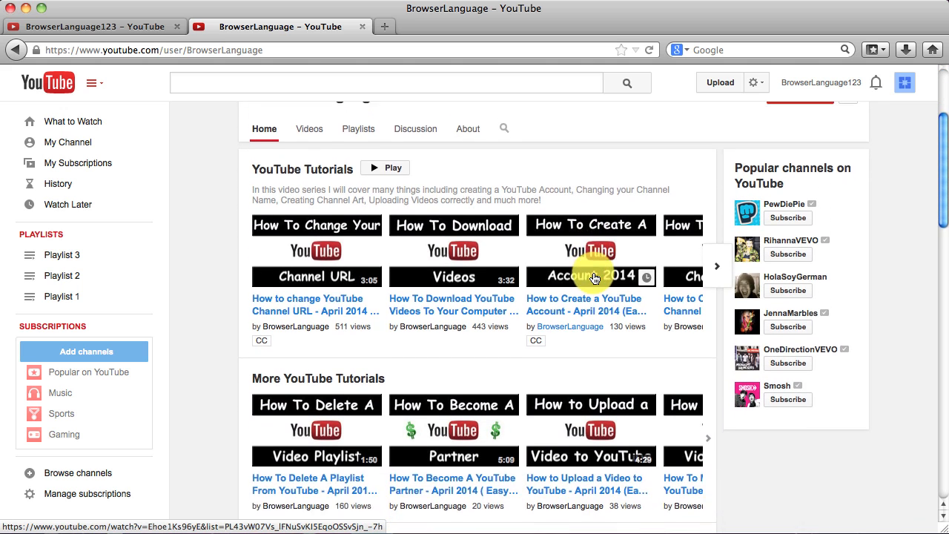
{"action": "scroll", "scroll_direction": "up", "scroll_amount": 3}
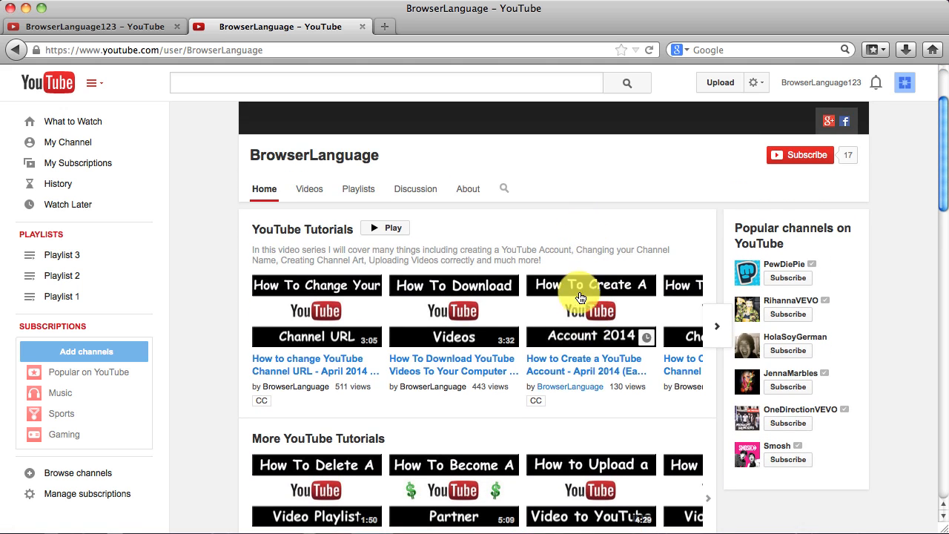
{"action": "mouse_move", "coordinate": [602, 342]}
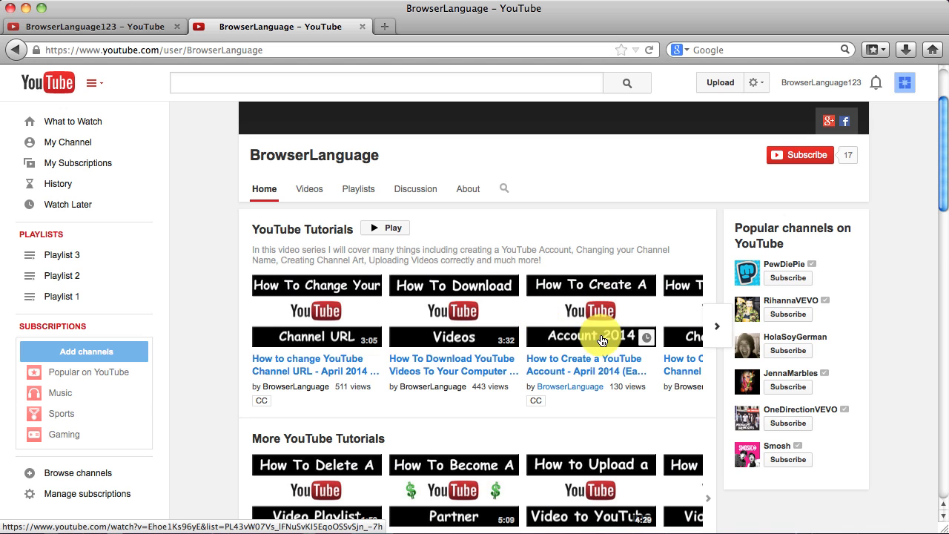
{"action": "scroll", "scroll_direction": "down", "scroll_amount": 3}
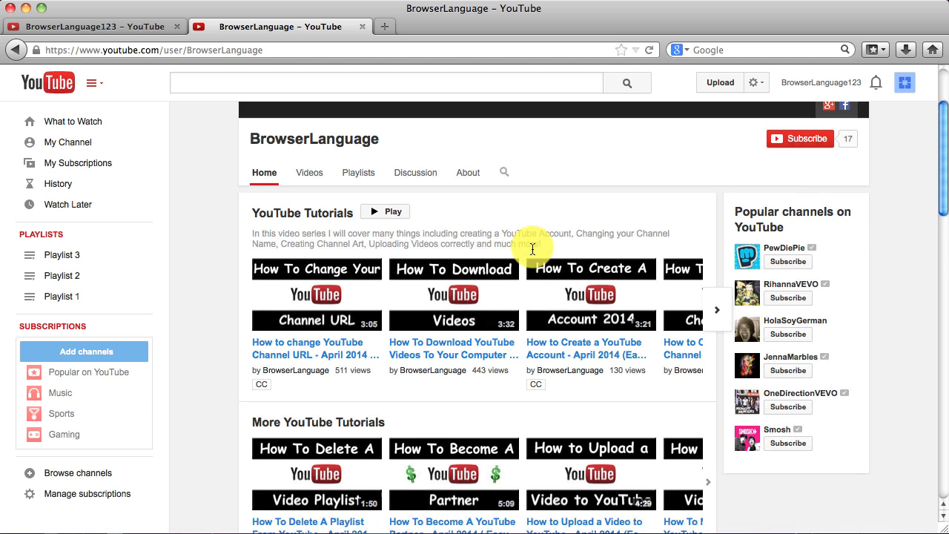
{"action": "scroll", "scroll_direction": "down", "scroll_amount": 3}
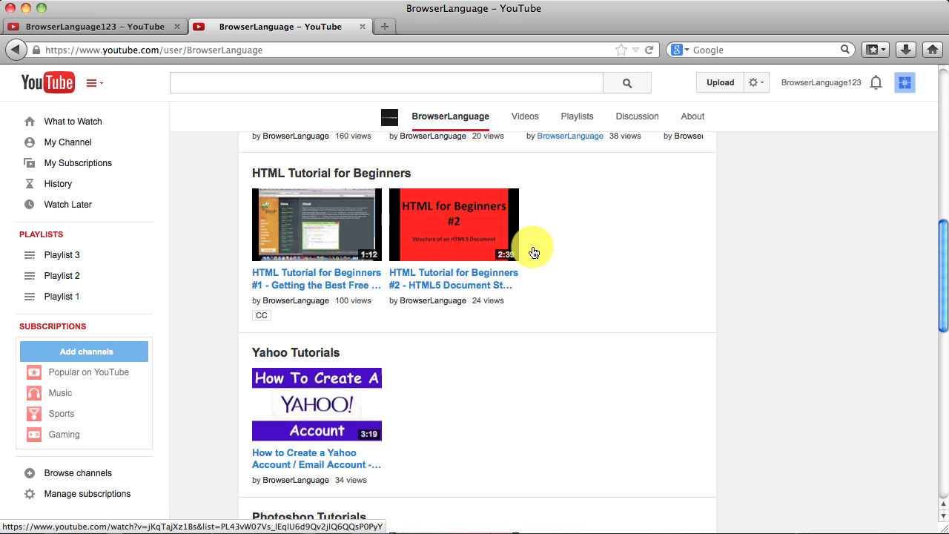
{"action": "scroll", "scroll_direction": "down", "scroll_amount": 3}
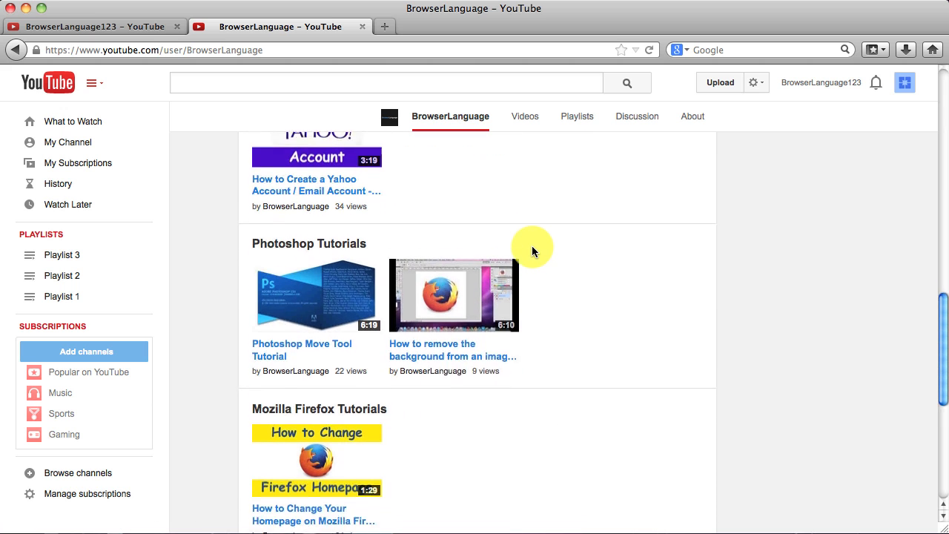
{"action": "scroll", "scroll_direction": "up", "scroll_amount": 3}
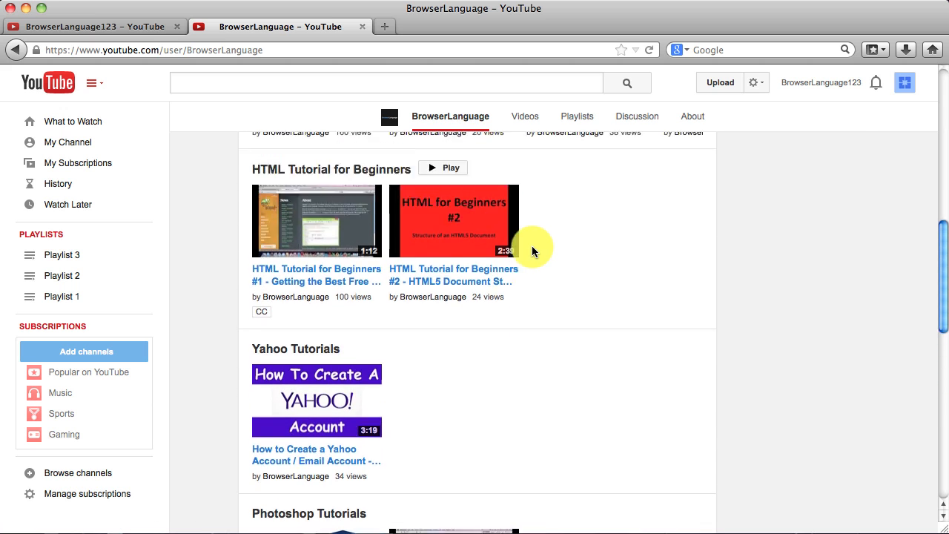
{"action": "scroll", "scroll_direction": "up", "scroll_amount": 3}
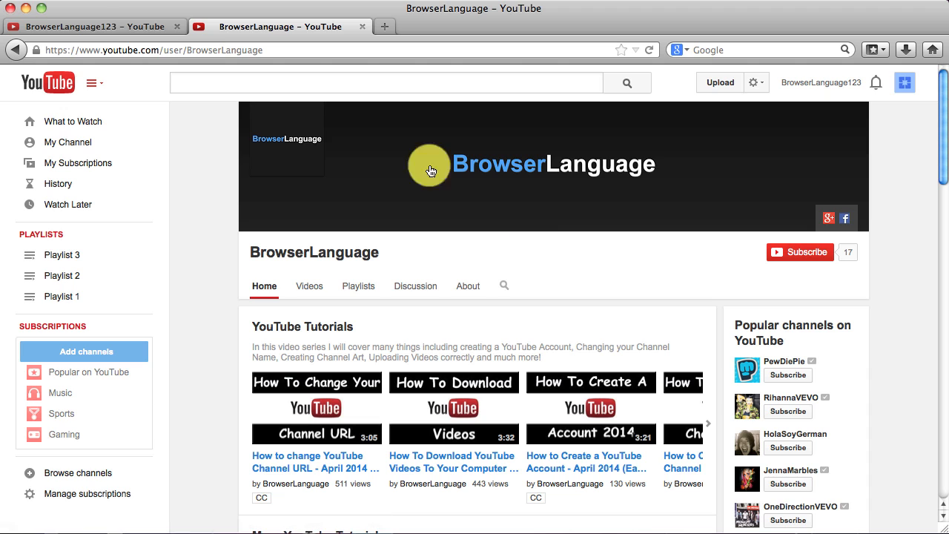
Return to the BrowserLanguage123 channel page and open its channel editing options menu.
{"action": "left_click", "coordinate": [67, 141]}
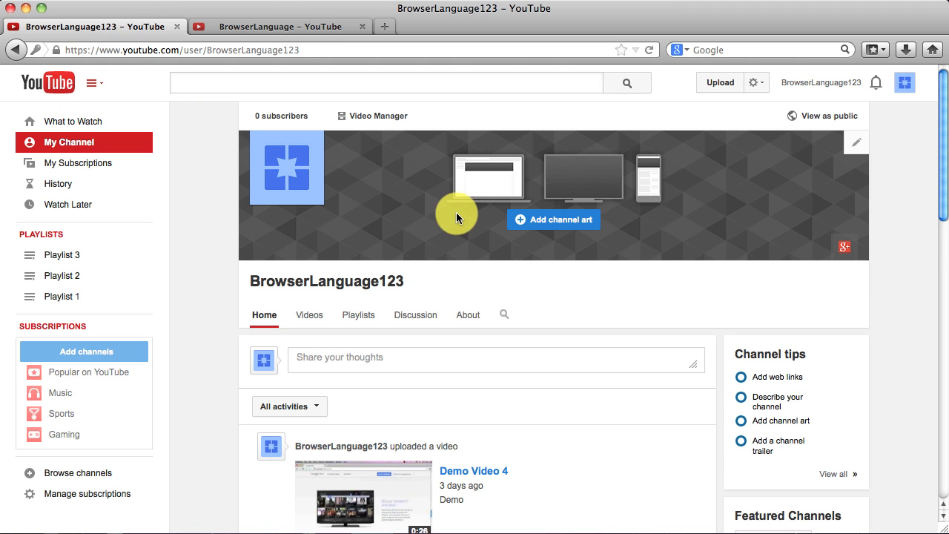
{"action": "mouse_move", "coordinate": [578, 297]}
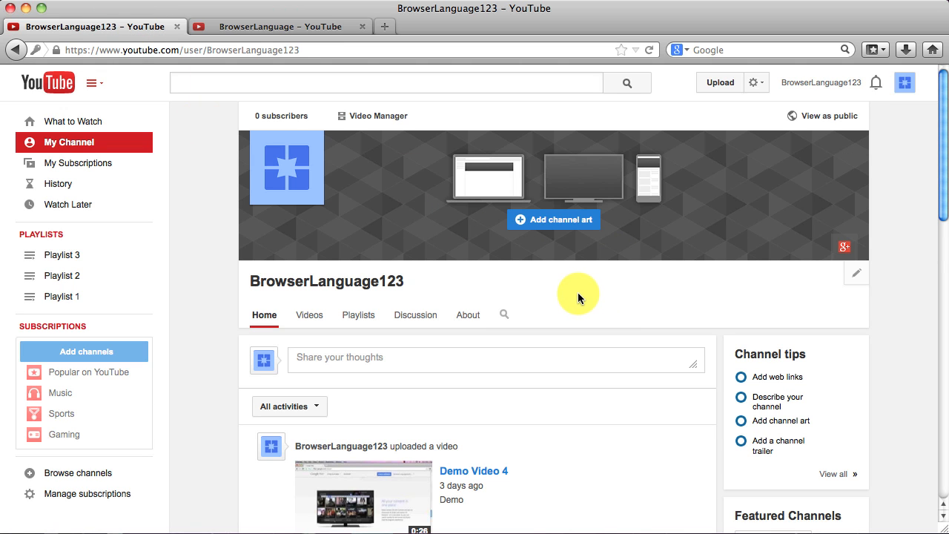
{"action": "mouse_move", "coordinate": [350, 264]}
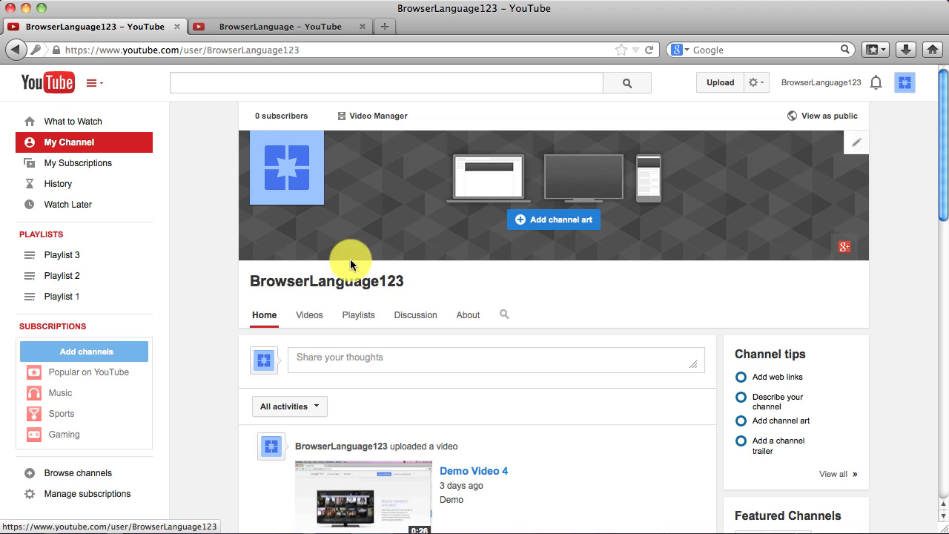
{"action": "mouse_move", "coordinate": [476, 279]}
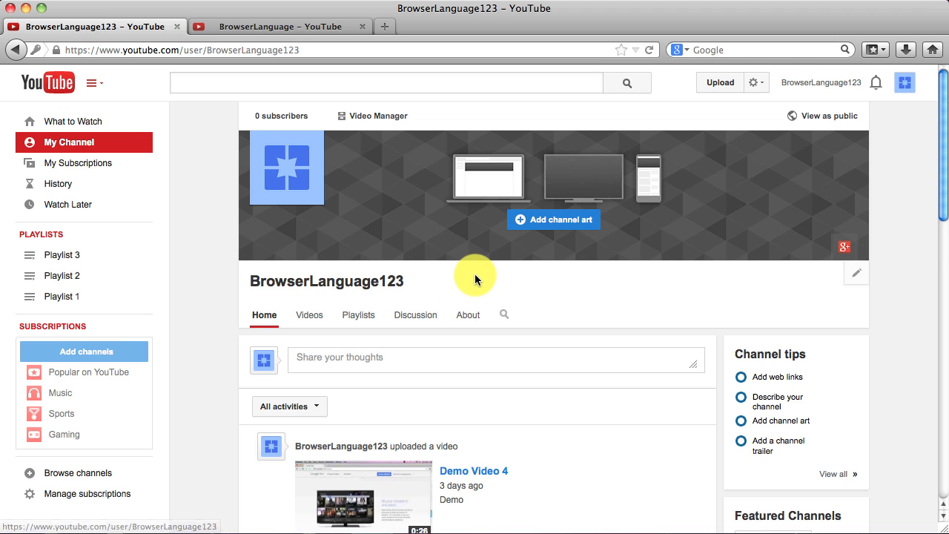
{"action": "mouse_move", "coordinate": [781, 291]}
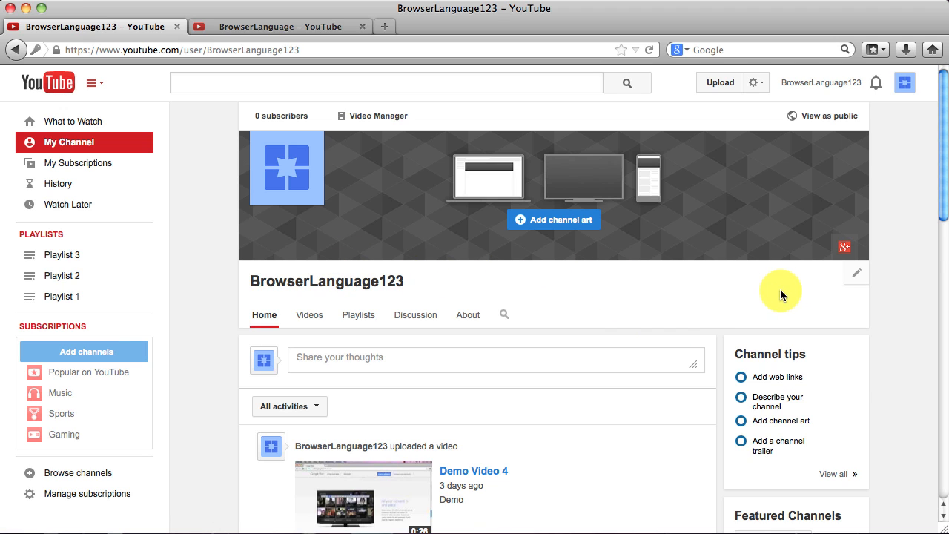
{"action": "mouse_move", "coordinate": [858, 281]}
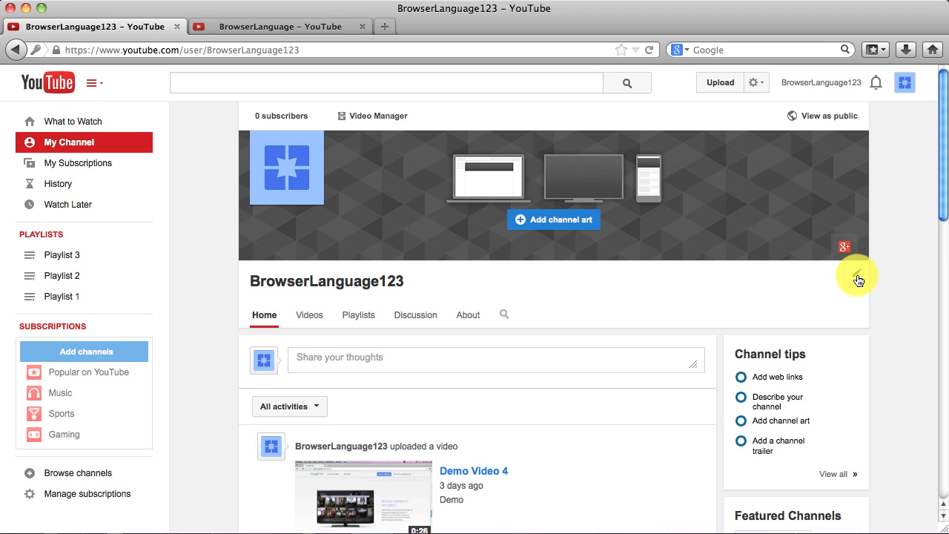
{"action": "left_click", "coordinate": [859, 280]}
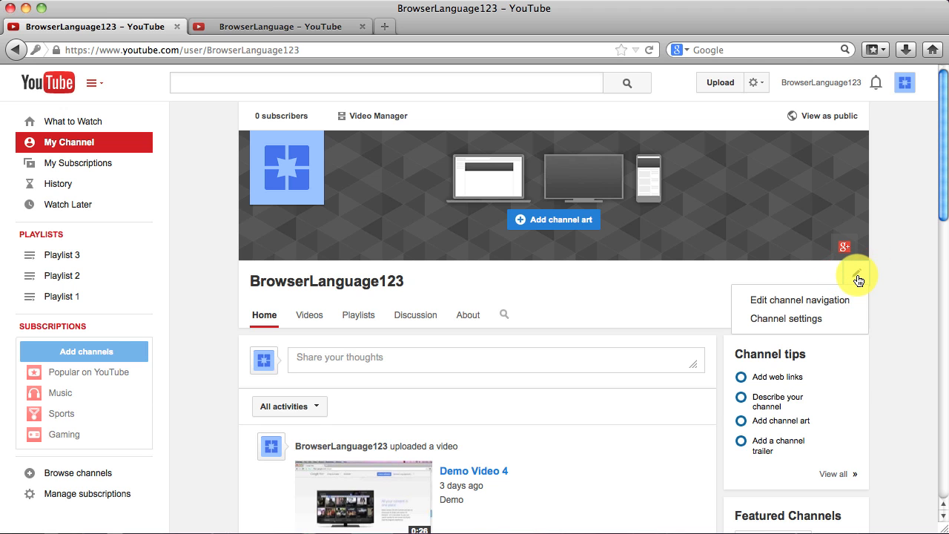
{"action": "mouse_move", "coordinate": [799, 301]}
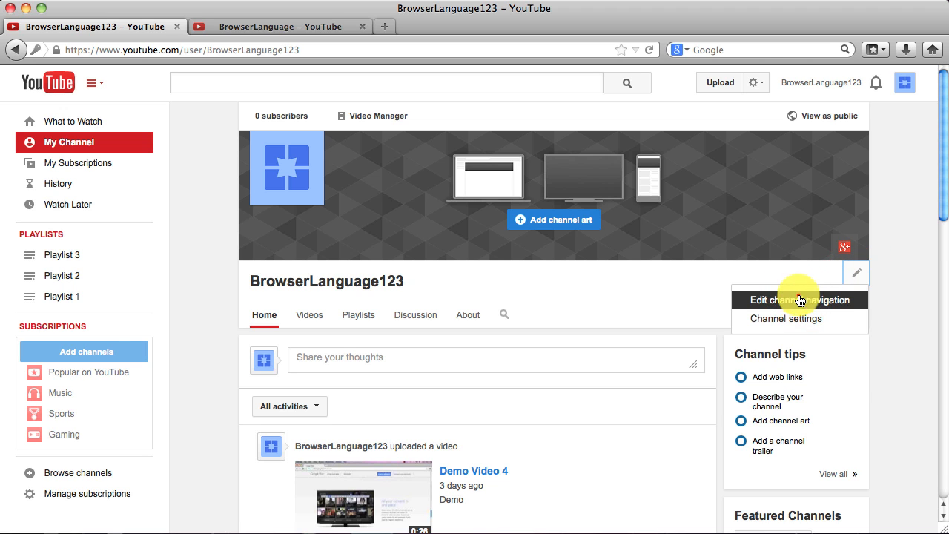
Enable Browse view in Channel navigation settings and save.
{"action": "left_click", "coordinate": [800, 299]}
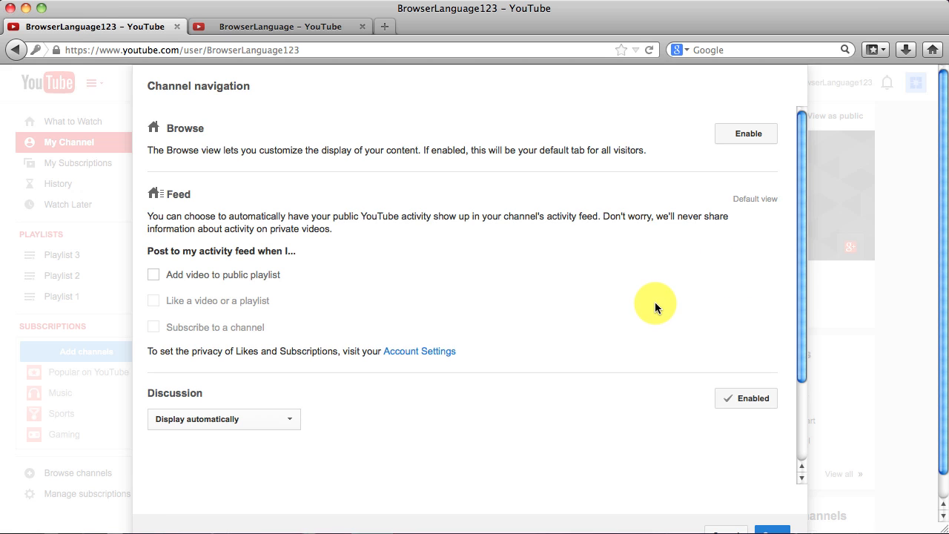
{"action": "mouse_move", "coordinate": [217, 110]}
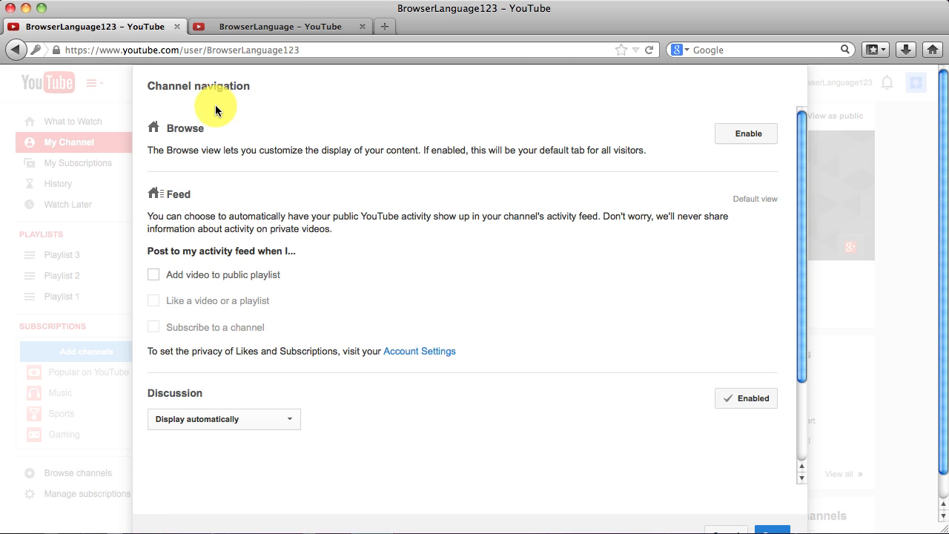
{"action": "mouse_move", "coordinate": [195, 137]}
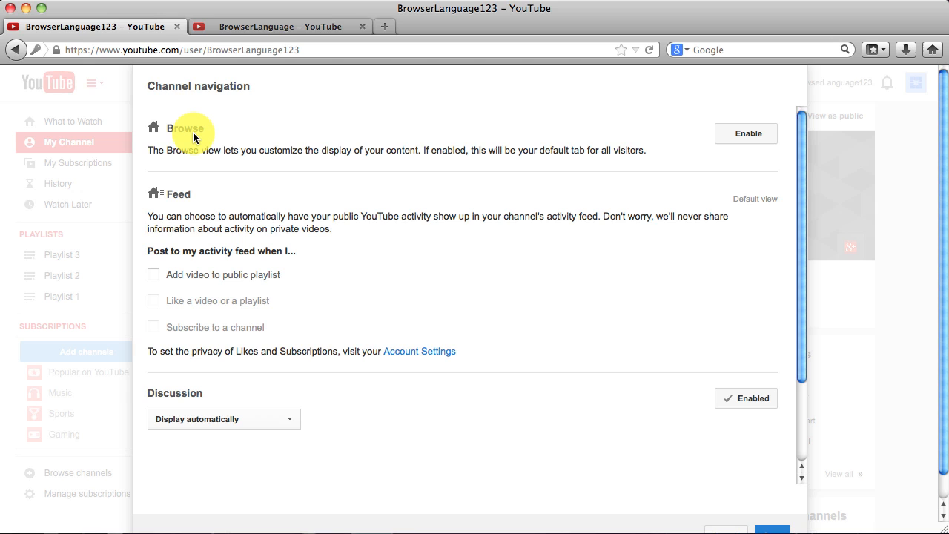
{"action": "mouse_move", "coordinate": [236, 164]}
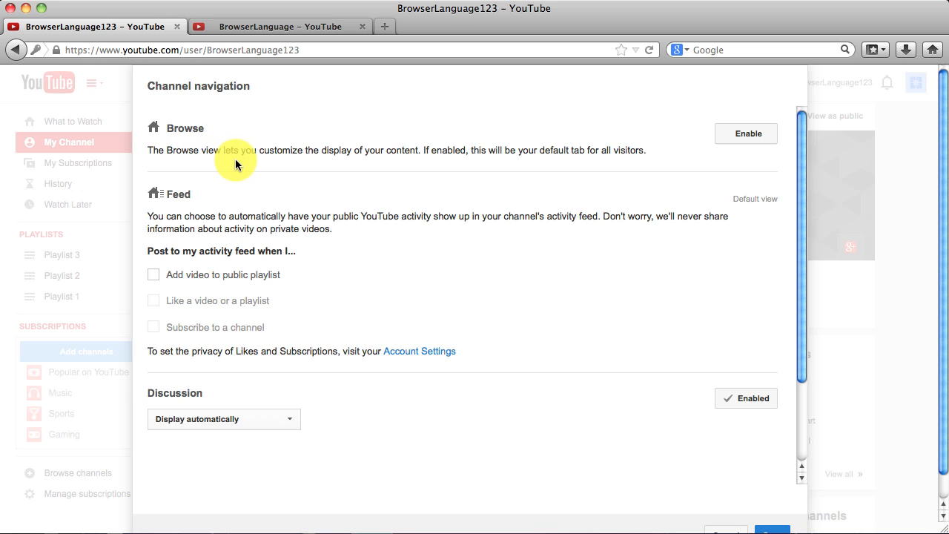
{"action": "mouse_move", "coordinate": [473, 106]}
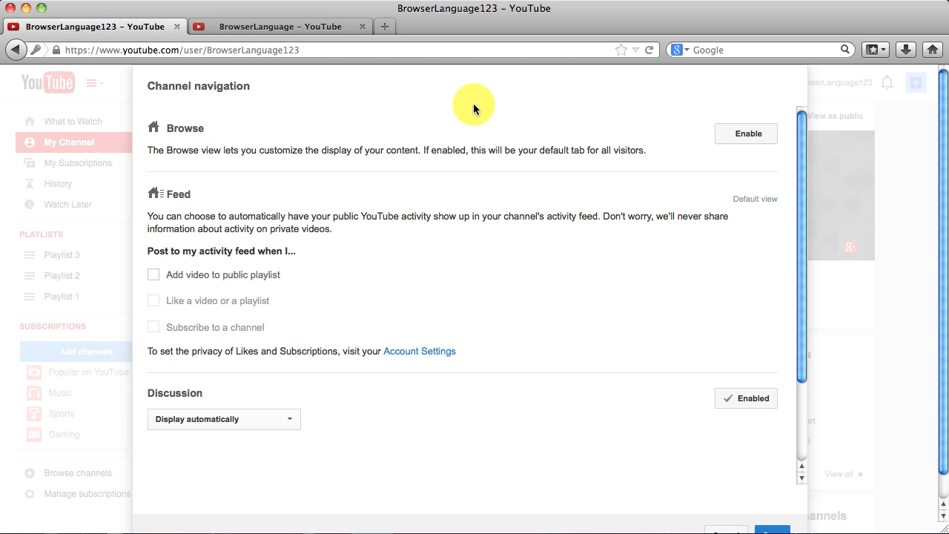
{"action": "mouse_move", "coordinate": [686, 112]}
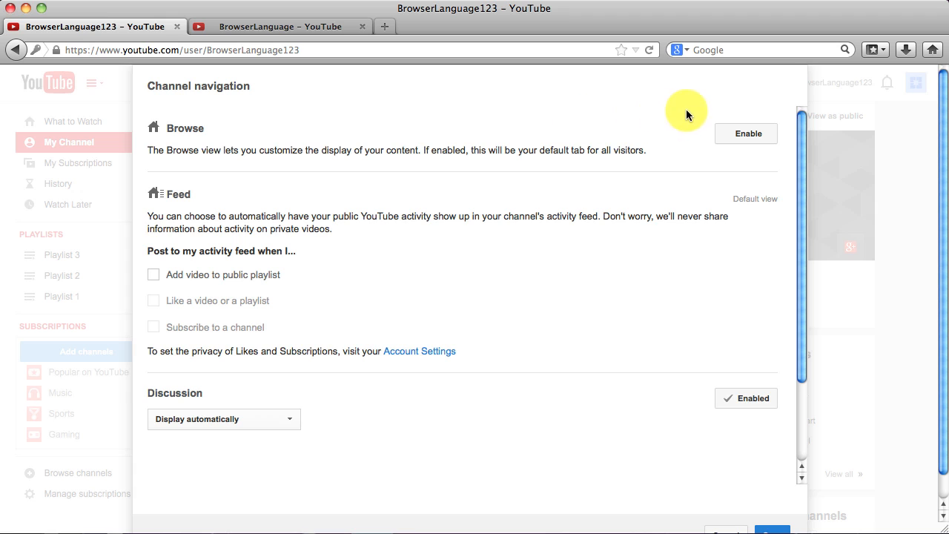
{"action": "left_click", "coordinate": [746, 134]}
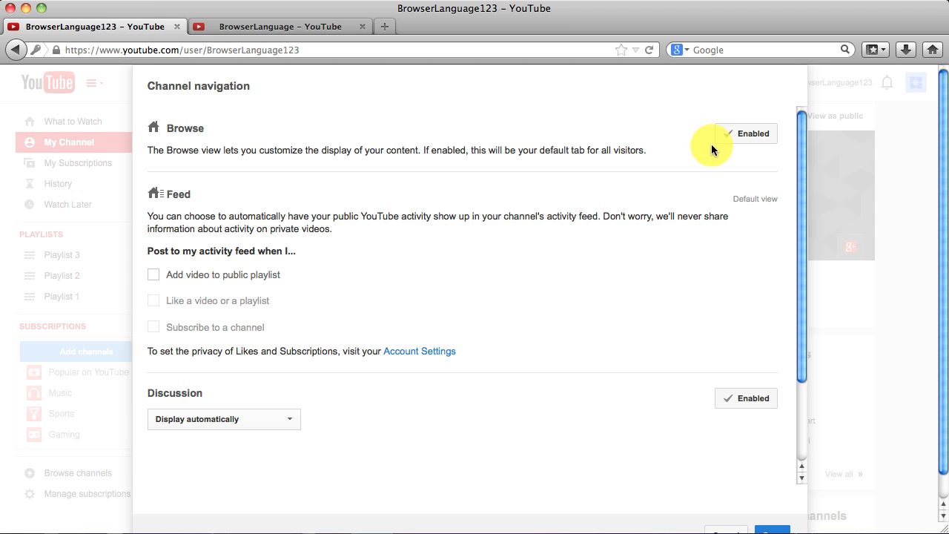
{"action": "mouse_move", "coordinate": [736, 183]}
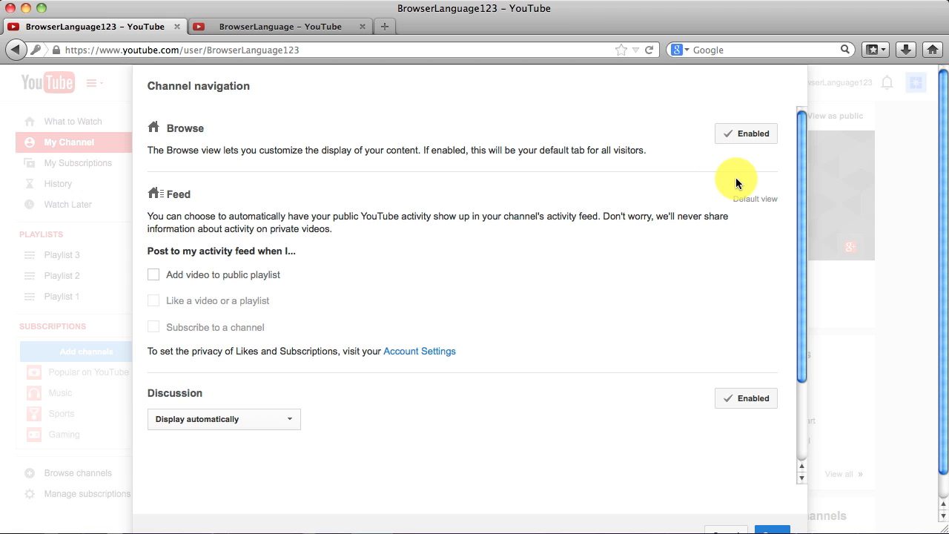
{"action": "scroll", "scroll_direction": "down", "scroll_amount": 3}
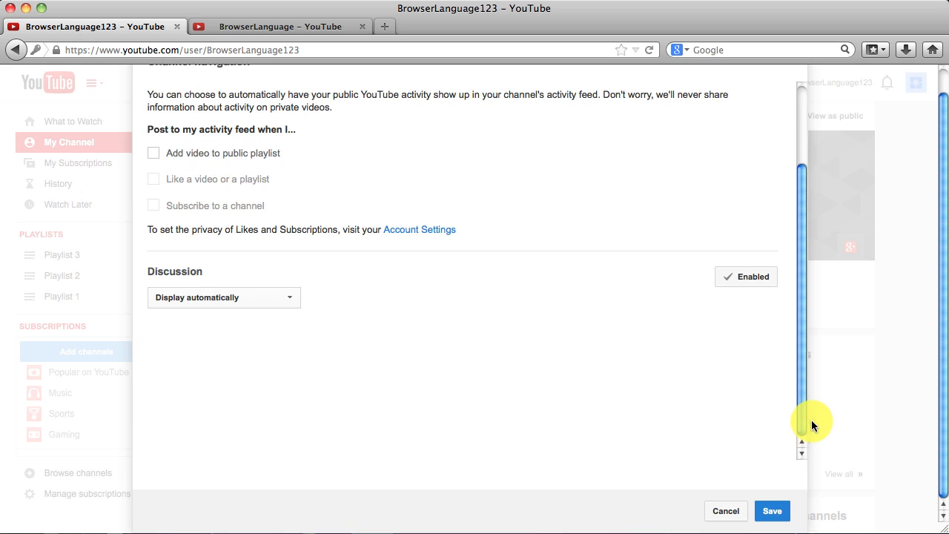
{"action": "left_click", "coordinate": [772, 511]}
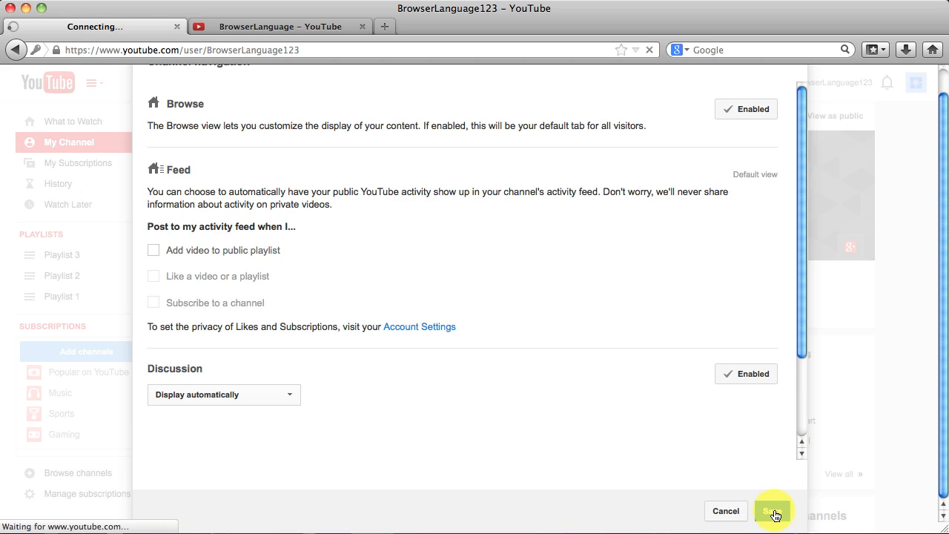
Browse the new Home tab layout with its unsubscribed-visitor trailer area.
{"action": "left_click", "coordinate": [773, 511]}
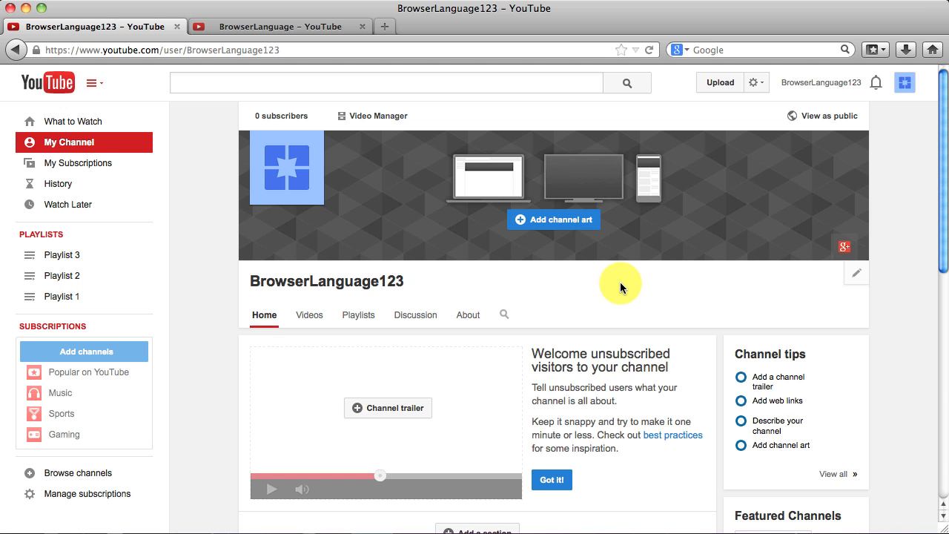
{"action": "scroll", "scroll_direction": "down", "scroll_amount": 3}
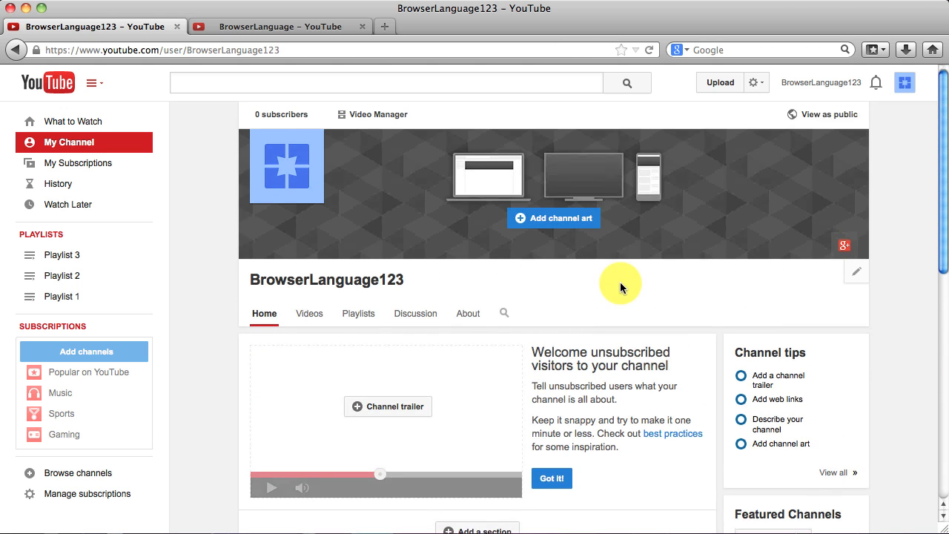
{"action": "scroll", "scroll_direction": "down", "scroll_amount": 3}
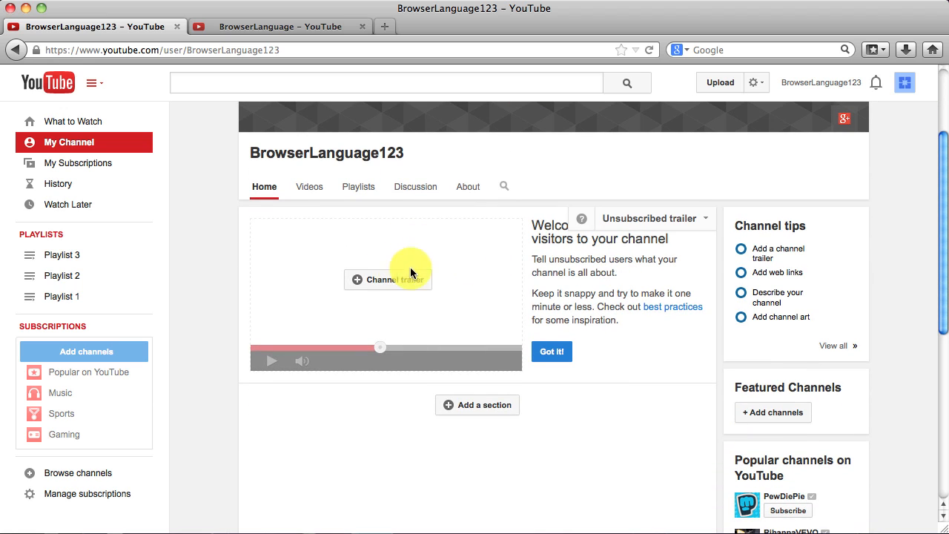
{"action": "mouse_move", "coordinate": [498, 280]}
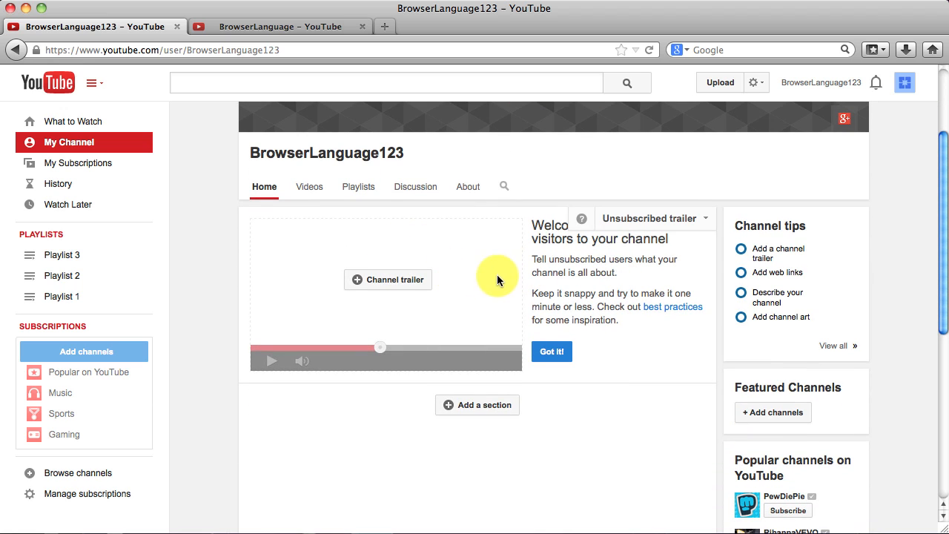
{"action": "mouse_move", "coordinate": [620, 311]}
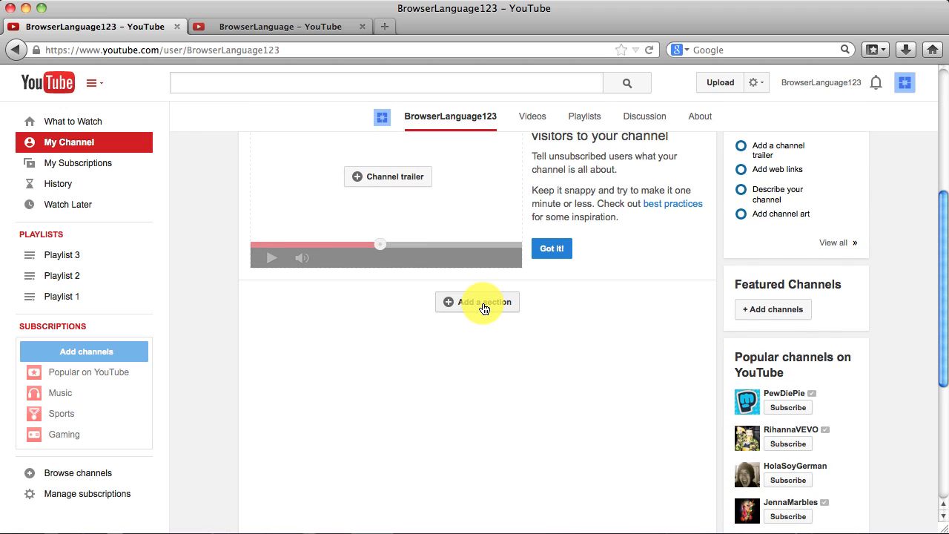
{"action": "scroll", "scroll_direction": "up", "scroll_amount": 3}
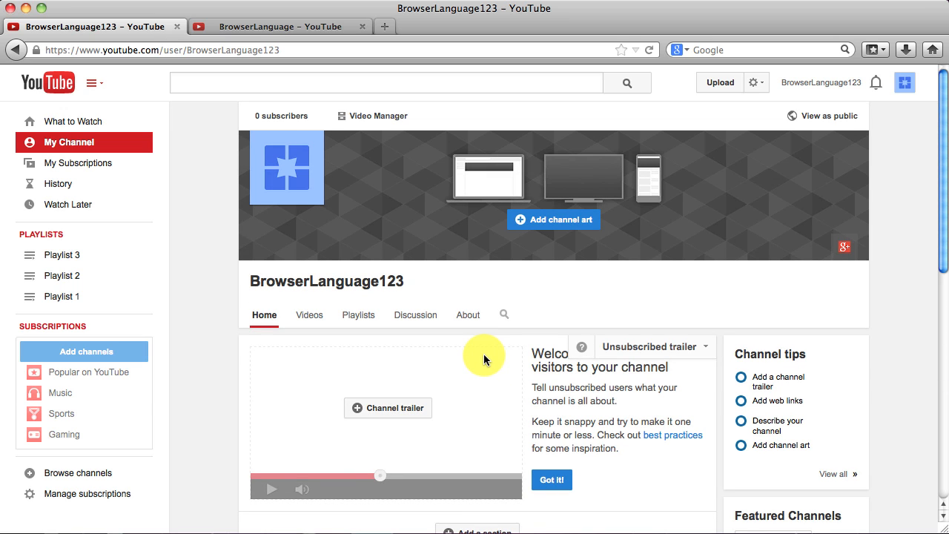
{"action": "mouse_move", "coordinate": [612, 475]}
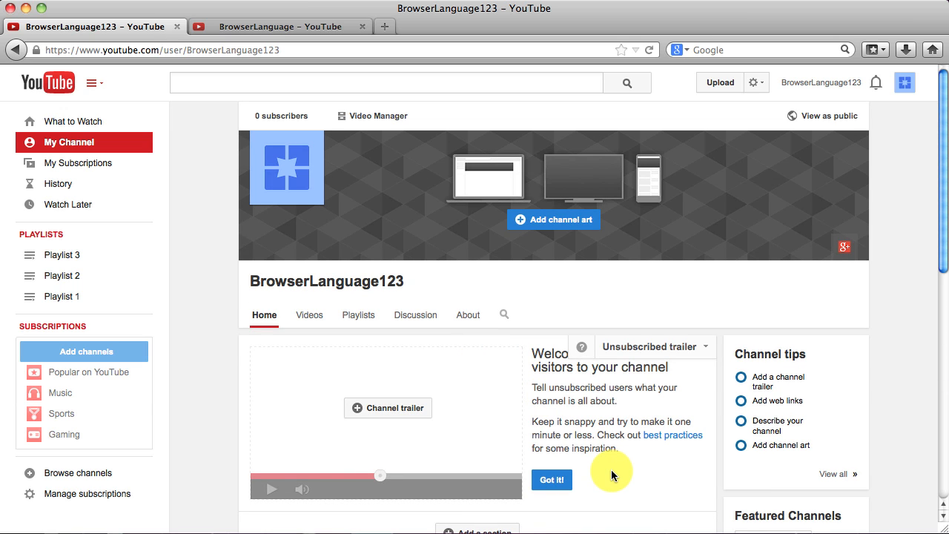
{"action": "mouse_move", "coordinate": [622, 485]}
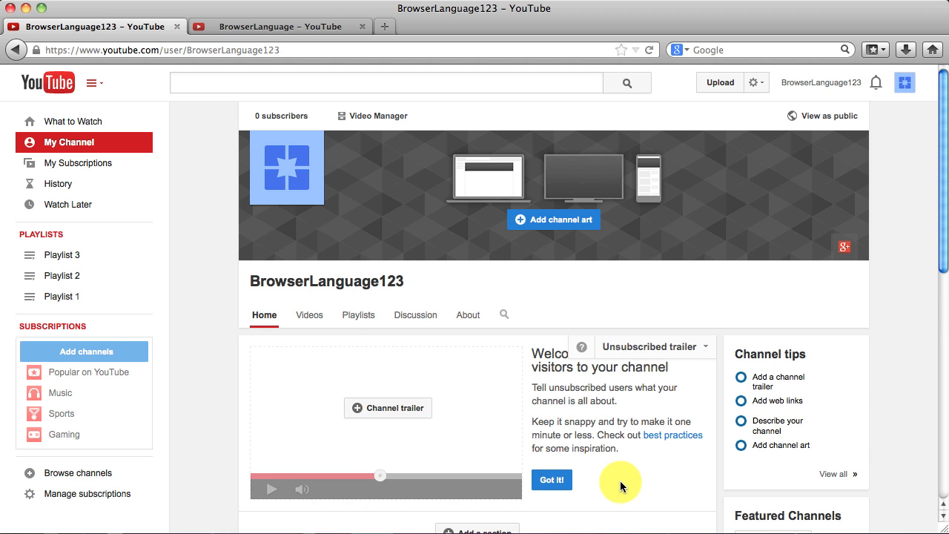
{"action": "scroll", "scroll_direction": "down", "scroll_amount": 3}
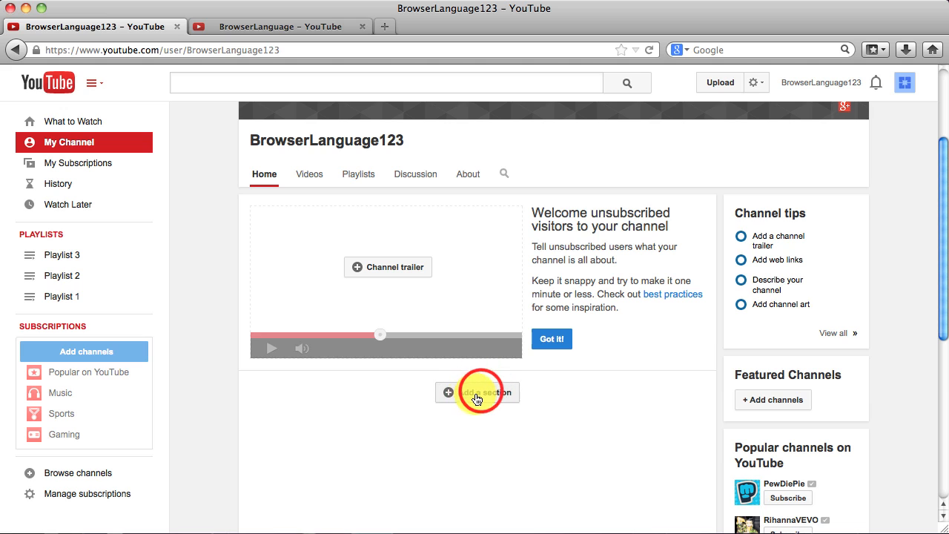
Add a Single playlist section showing Playlist 1 as a Horizontal row.
{"action": "left_click", "coordinate": [477, 393]}
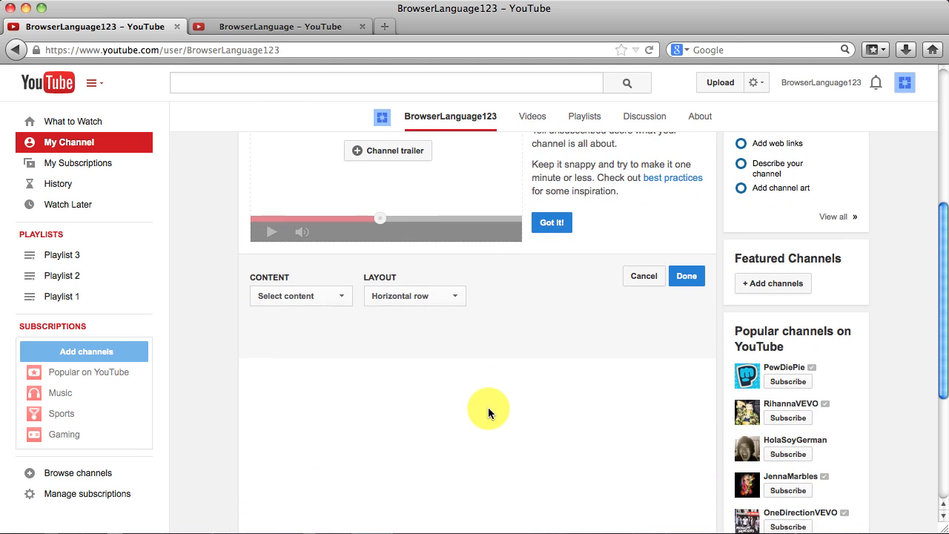
{"action": "mouse_move", "coordinate": [300, 296]}
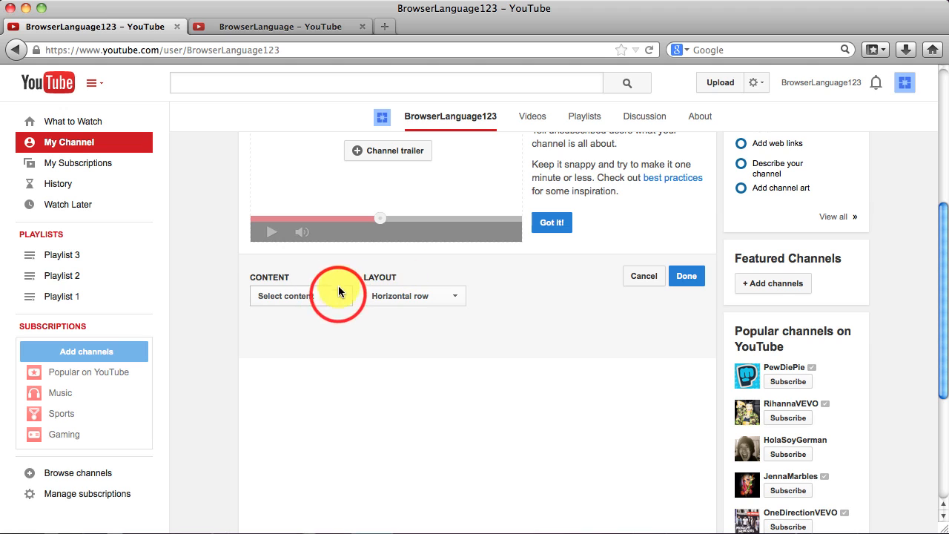
{"action": "left_click", "coordinate": [295, 295]}
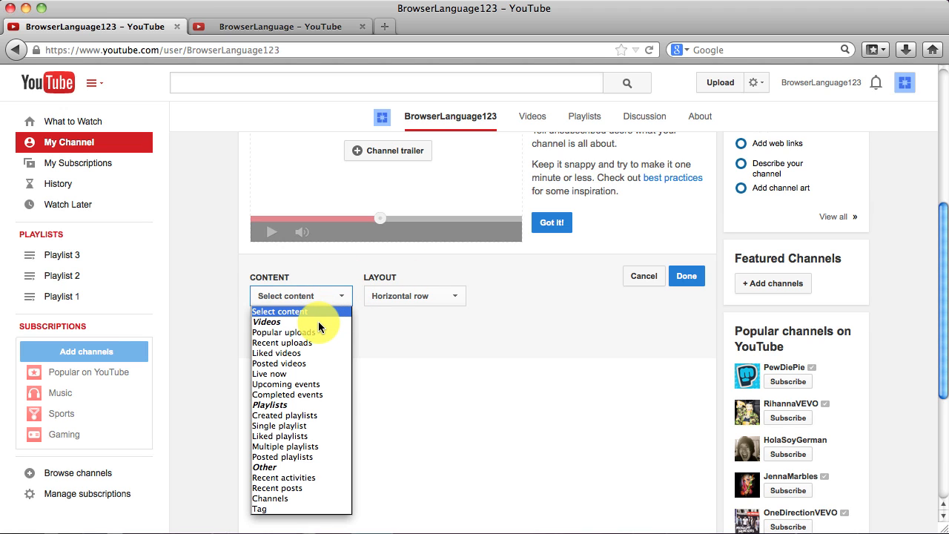
{"action": "mouse_move", "coordinate": [312, 343]}
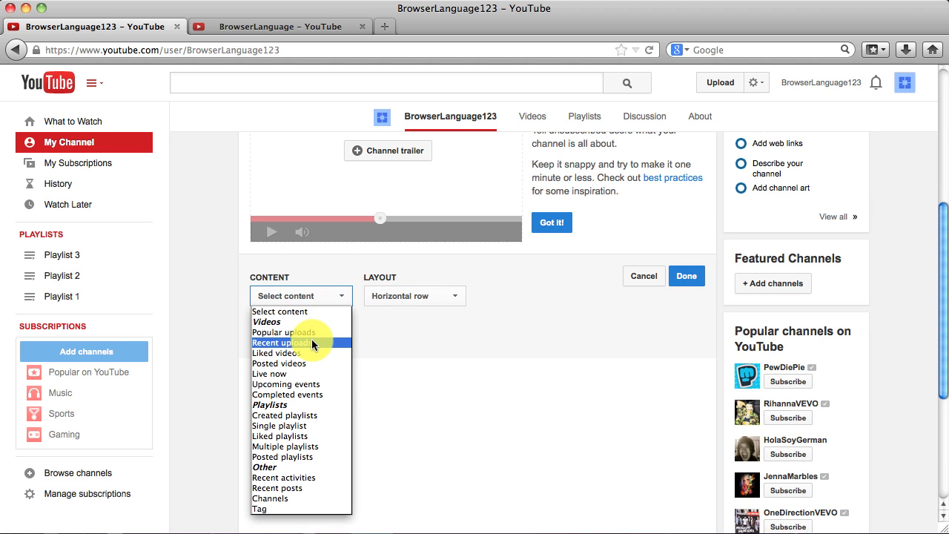
{"action": "mouse_move", "coordinate": [295, 384]}
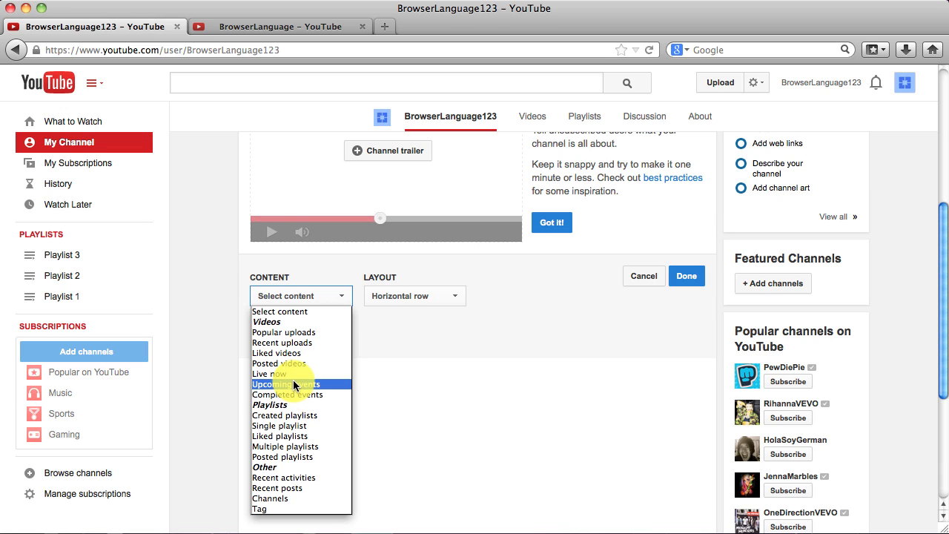
{"action": "mouse_move", "coordinate": [295, 416]}
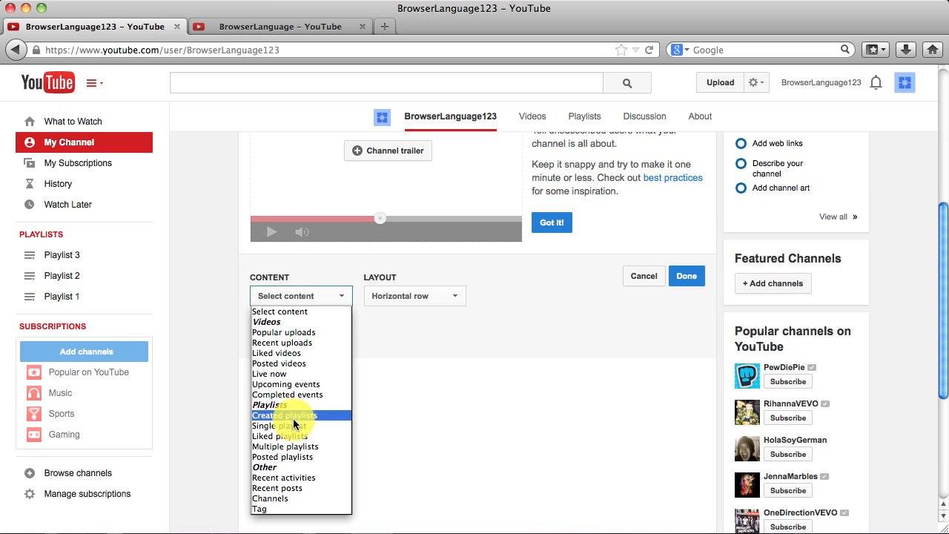
{"action": "mouse_move", "coordinate": [296, 414]}
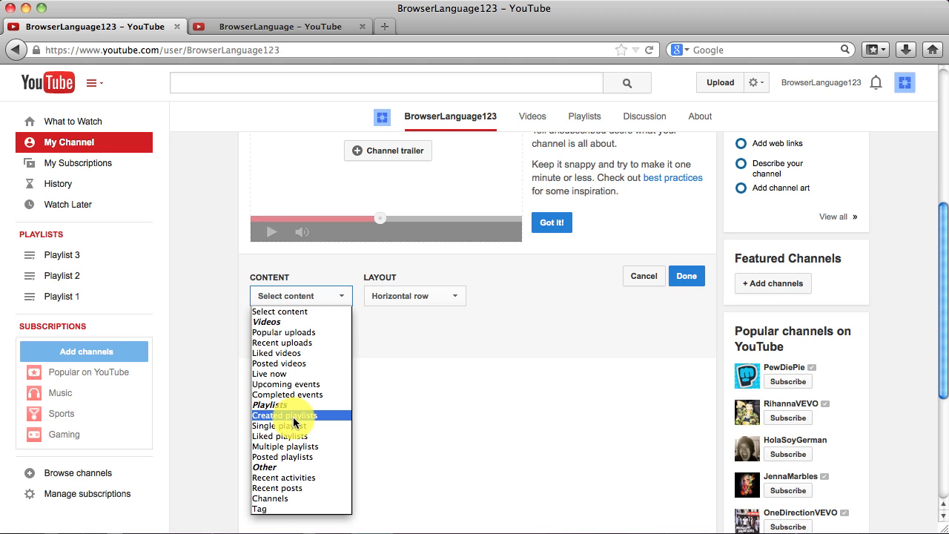
{"action": "mouse_move", "coordinate": [285, 426]}
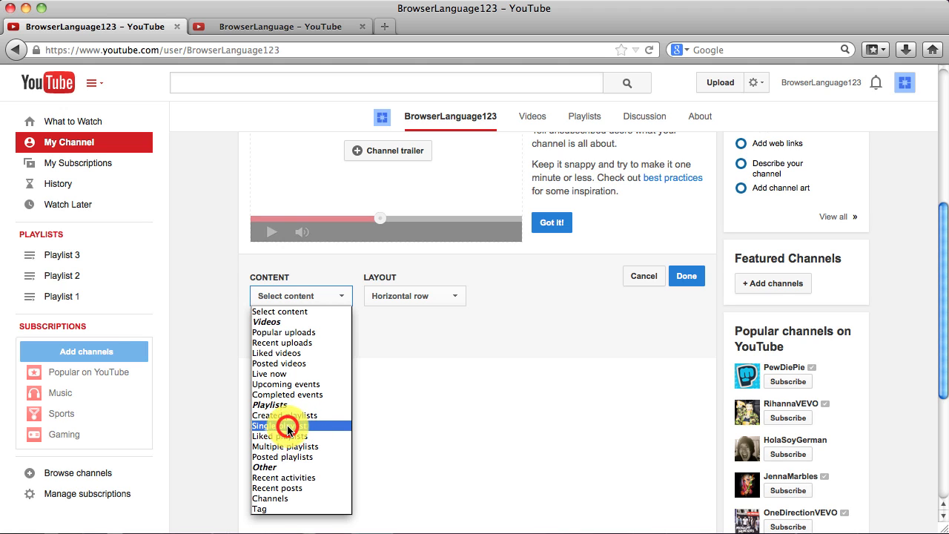
{"action": "left_click", "coordinate": [267, 425]}
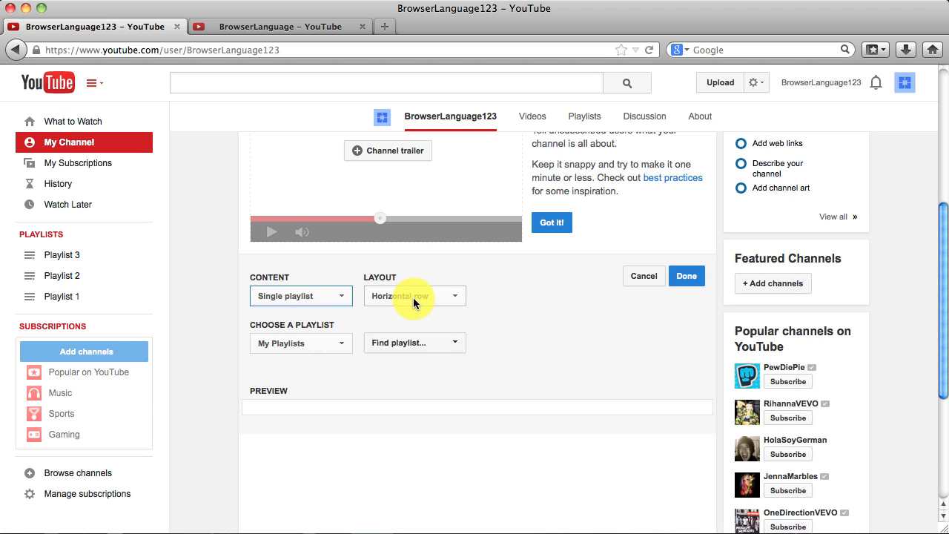
{"action": "left_click", "coordinate": [414, 296]}
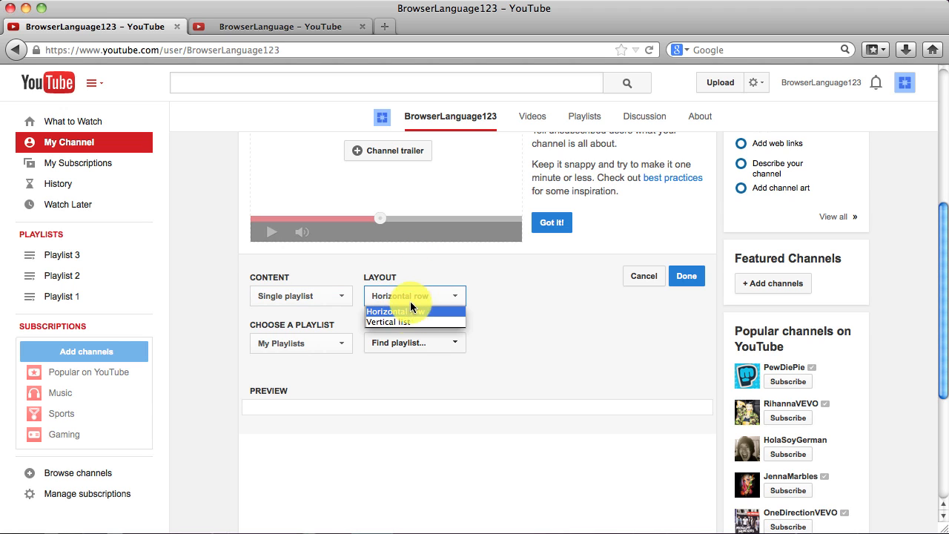
{"action": "left_click", "coordinate": [399, 296]}
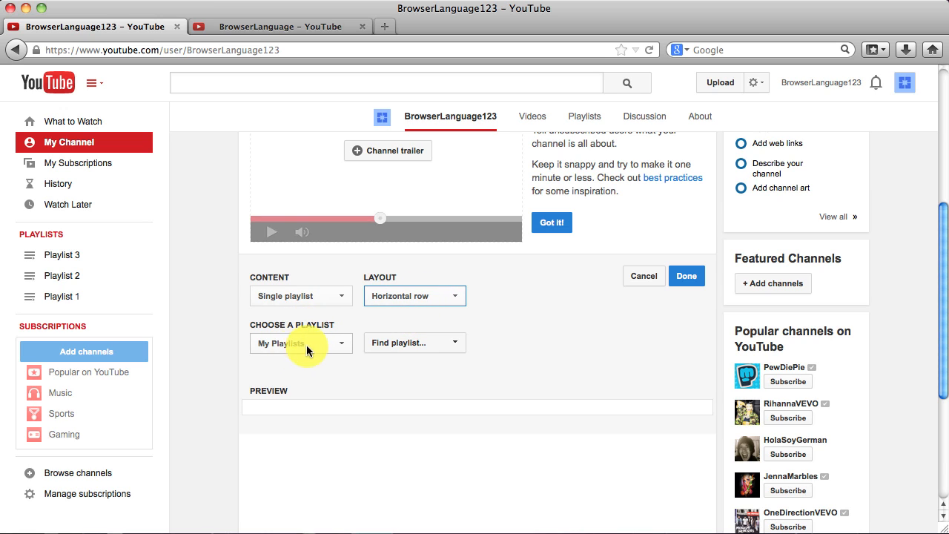
{"action": "mouse_move", "coordinate": [332, 343]}
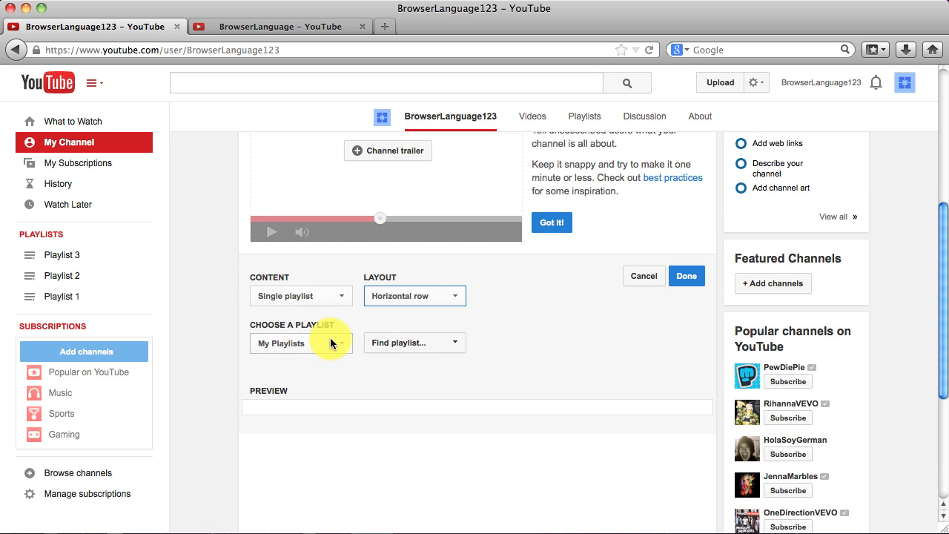
{"action": "left_click", "coordinate": [414, 342]}
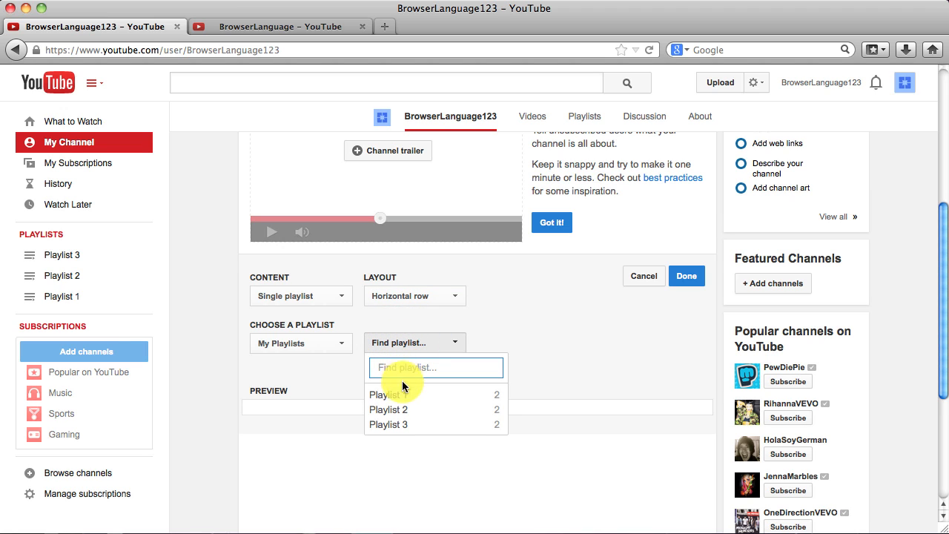
{"action": "left_click", "coordinate": [388, 394]}
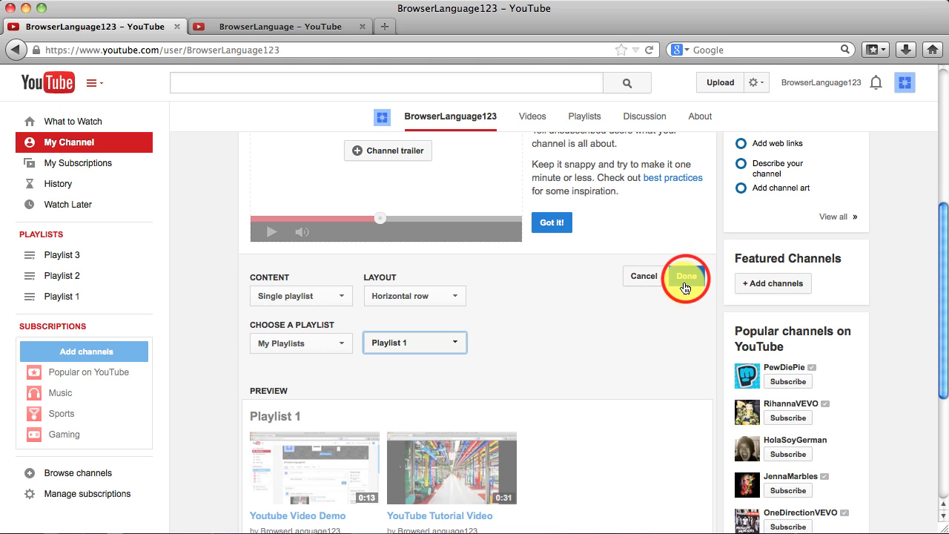
{"action": "left_click", "coordinate": [686, 276]}
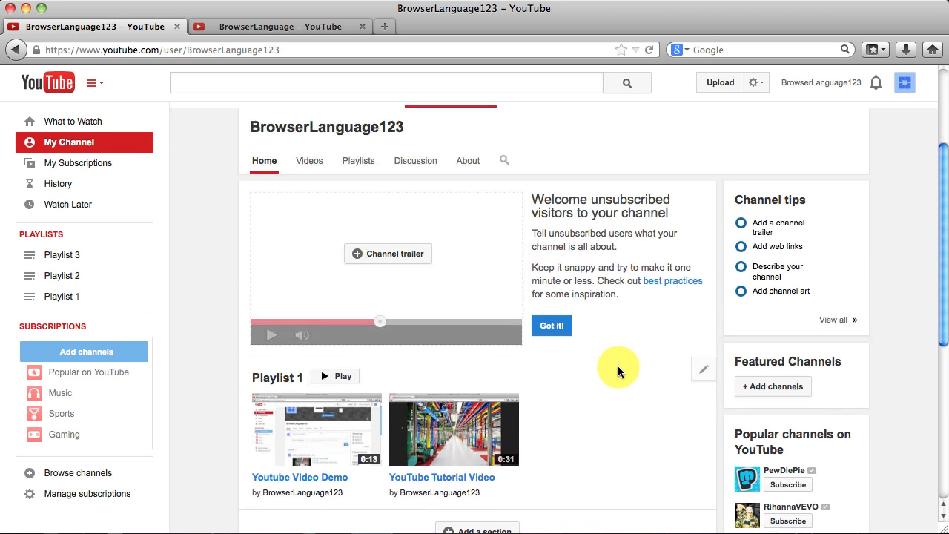
Add another homepage section below the Playlist 1 section.
{"action": "scroll", "scroll_direction": "down", "scroll_amount": 3}
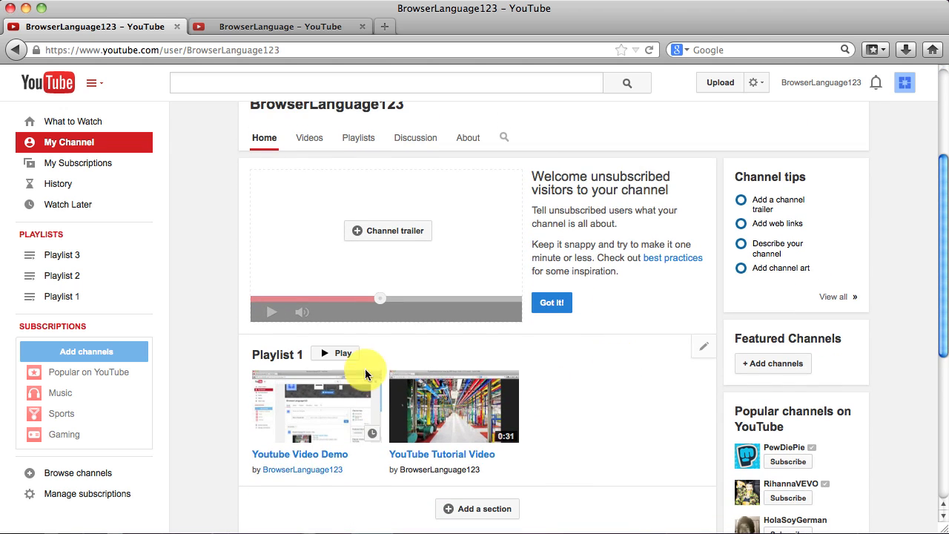
{"action": "scroll", "scroll_direction": "down", "scroll_amount": 3}
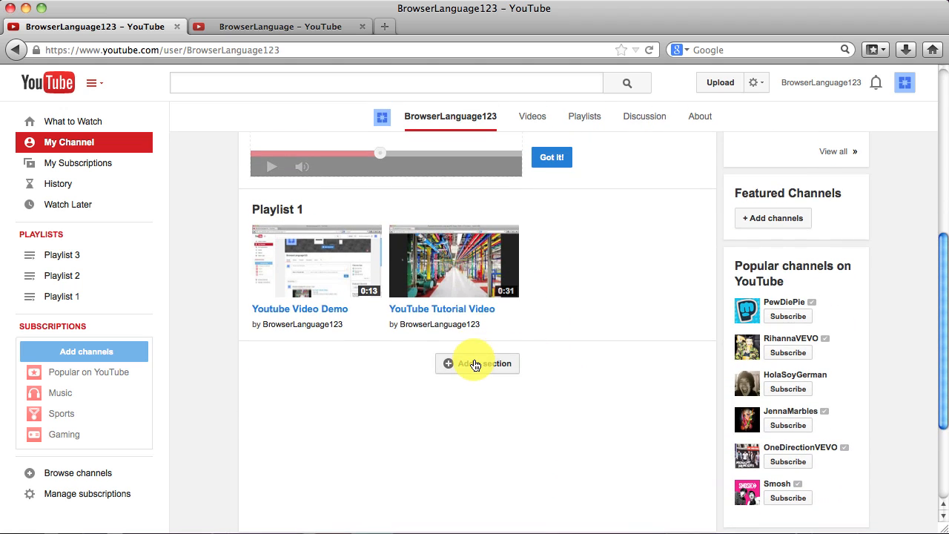
{"action": "left_click", "coordinate": [477, 363]}
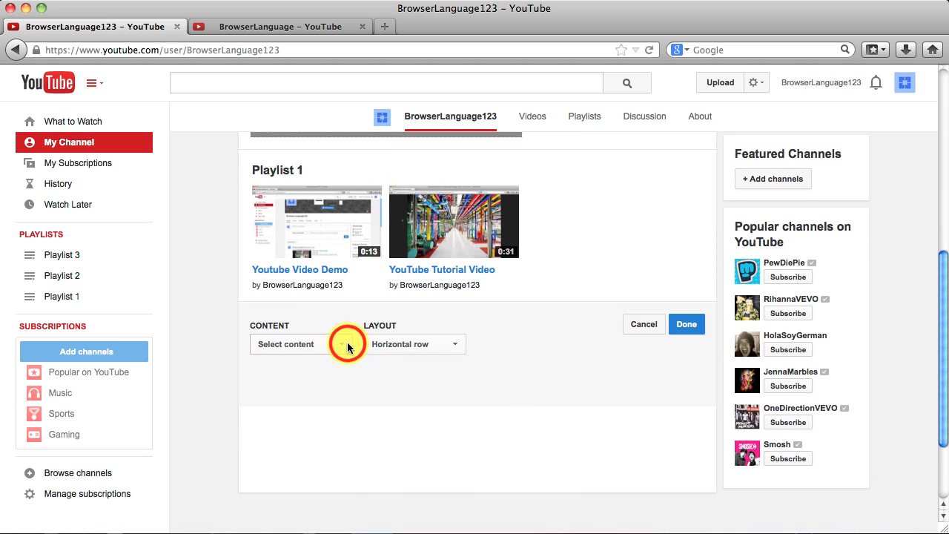
Make the new section a Single playlist of Playlist 2, then view the channel as public.
{"action": "left_click", "coordinate": [300, 343]}
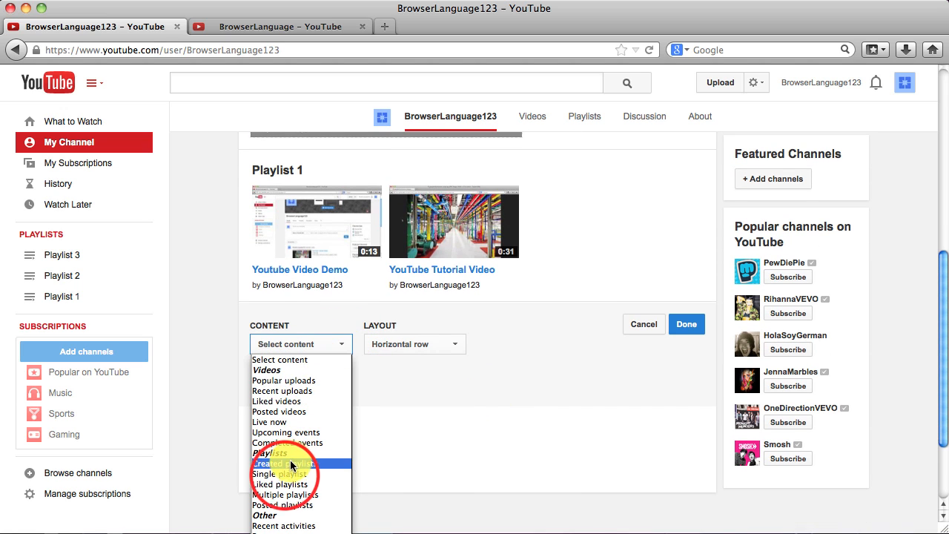
{"action": "left_click", "coordinate": [280, 474]}
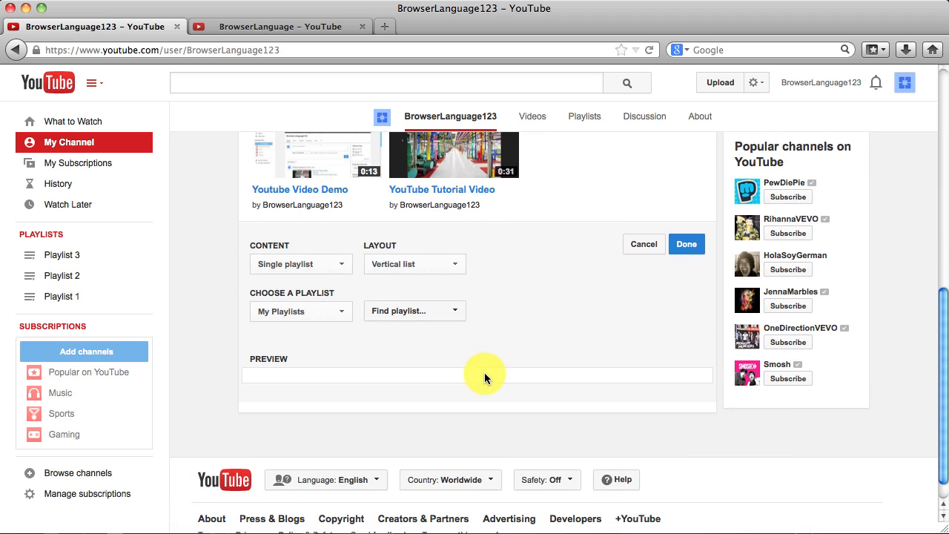
{"action": "left_click", "coordinate": [414, 311]}
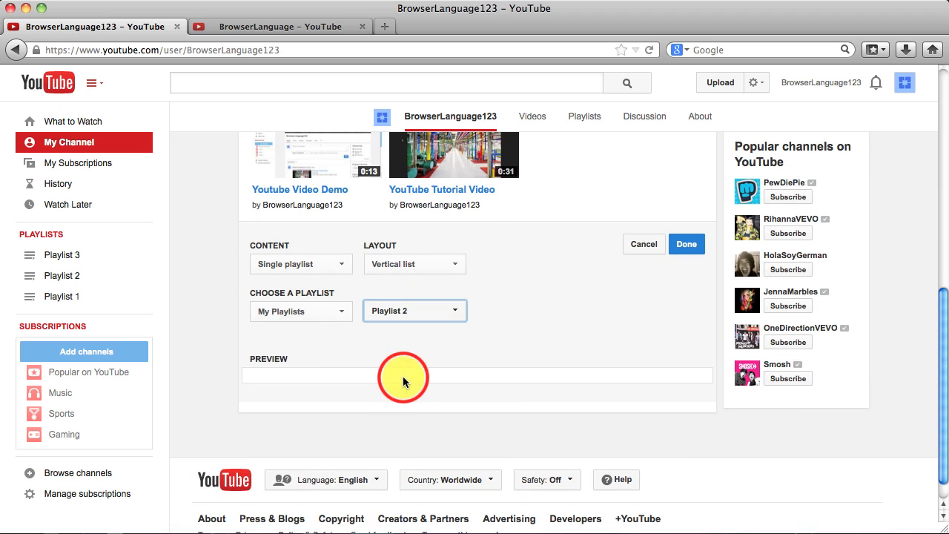
{"action": "left_click", "coordinate": [686, 244]}
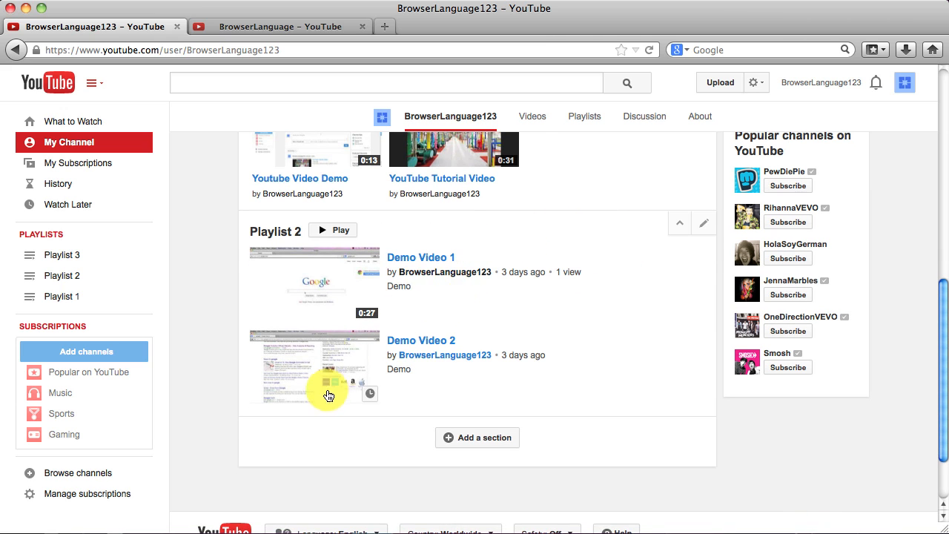
{"action": "mouse_move", "coordinate": [635, 354]}
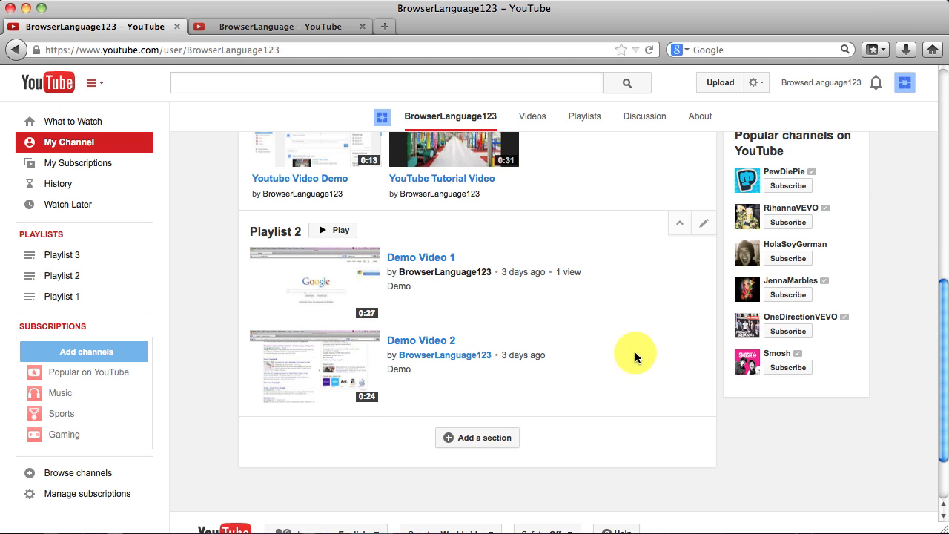
{"action": "scroll", "scroll_direction": "up", "scroll_amount": 3}
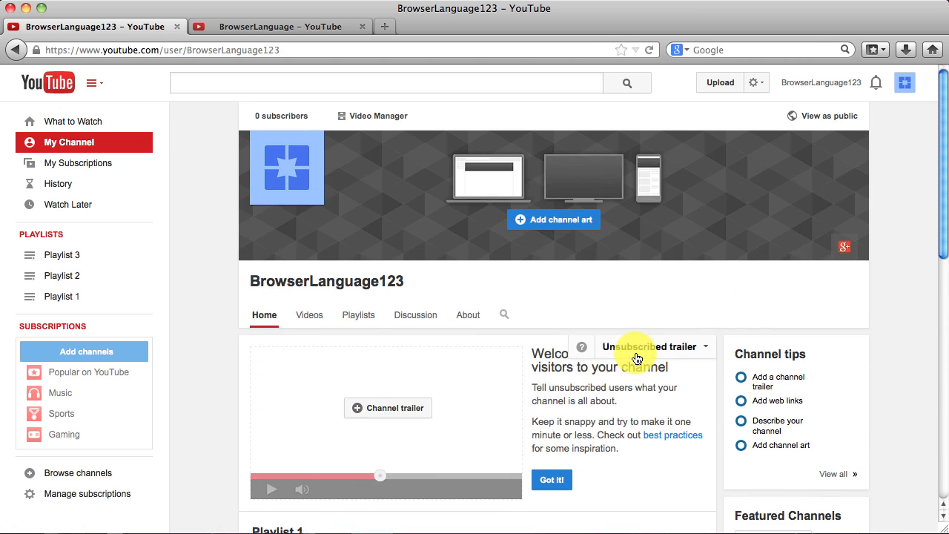
{"action": "mouse_move", "coordinate": [823, 116]}
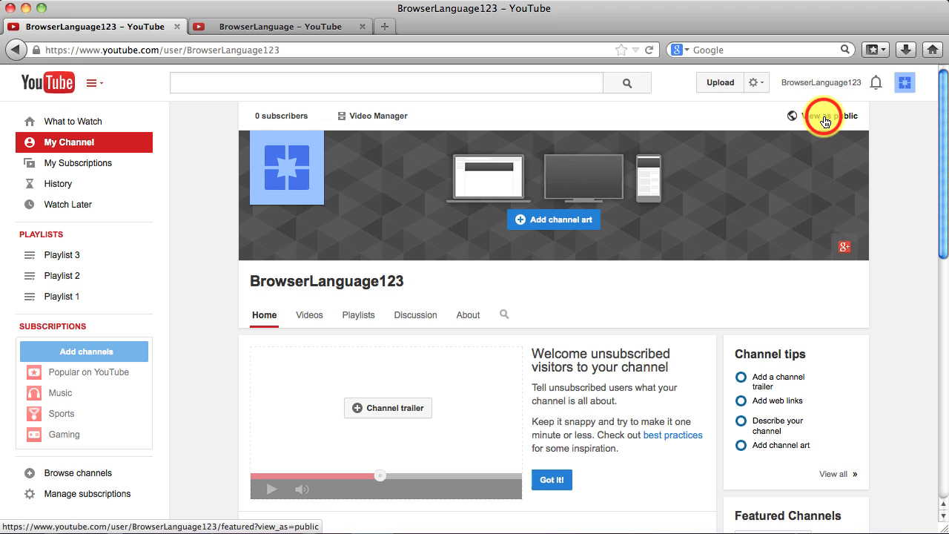
{"action": "left_click", "coordinate": [822, 115]}
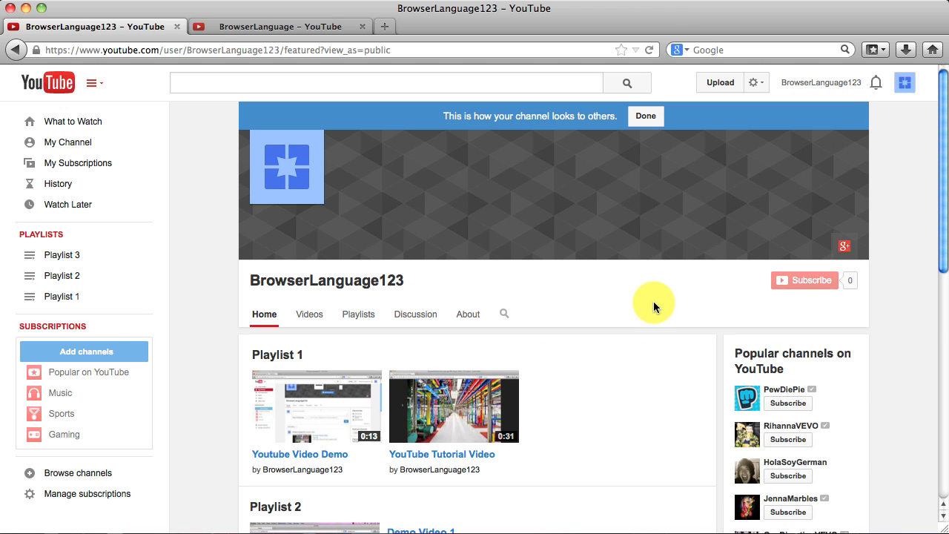
Scroll the public view to check the Playlist 1 row and Playlist 2 list.
{"action": "scroll", "scroll_direction": "down", "scroll_amount": 3}
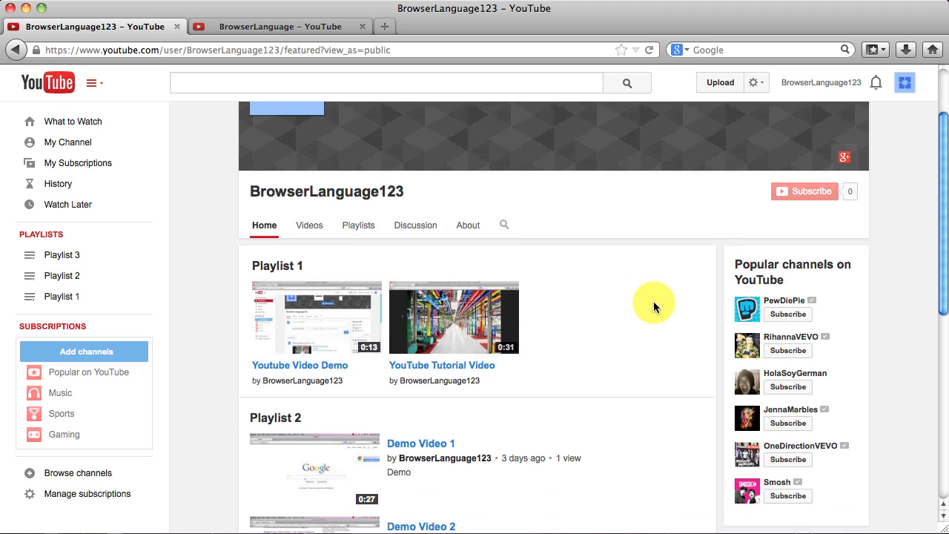
{"action": "scroll", "scroll_direction": "up", "scroll_amount": 3}
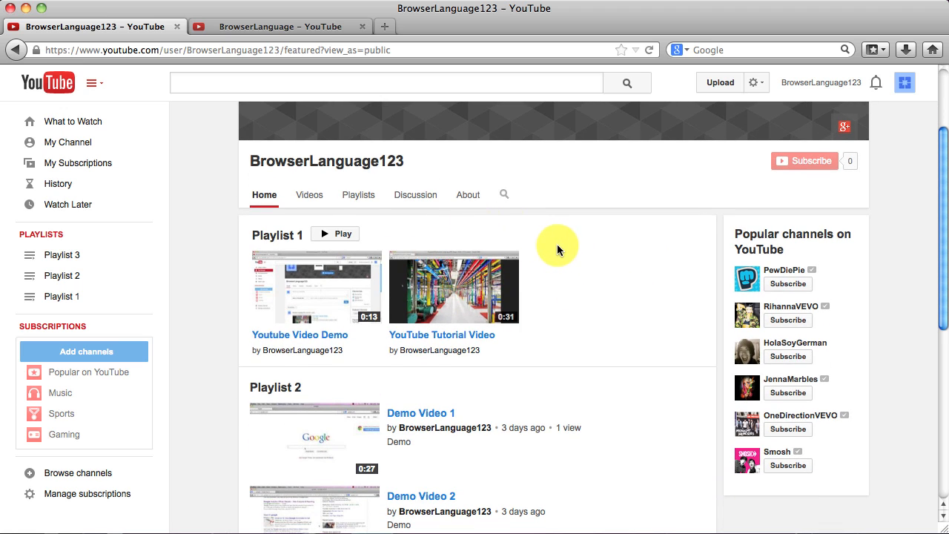
{"action": "mouse_move", "coordinate": [523, 225]}
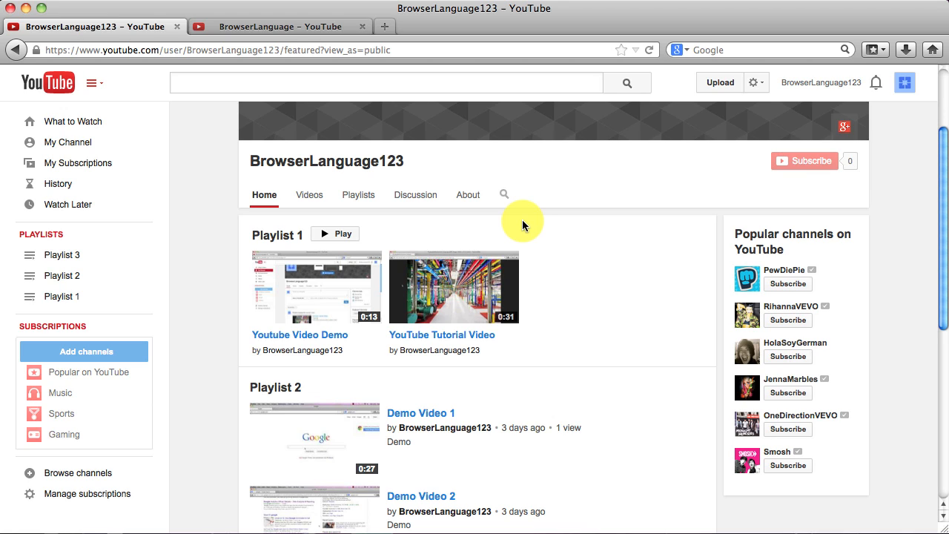
{"action": "mouse_move", "coordinate": [578, 267]}
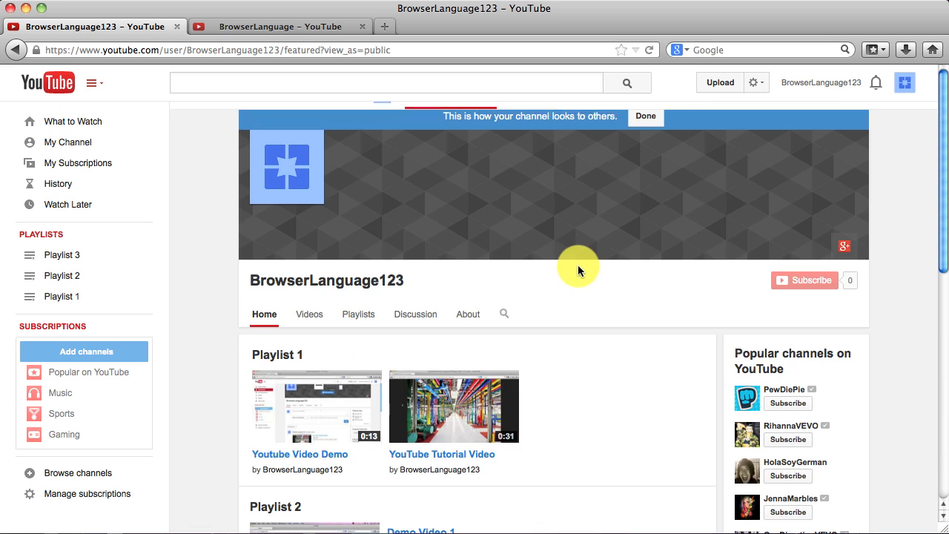
{"action": "mouse_move", "coordinate": [633, 354]}
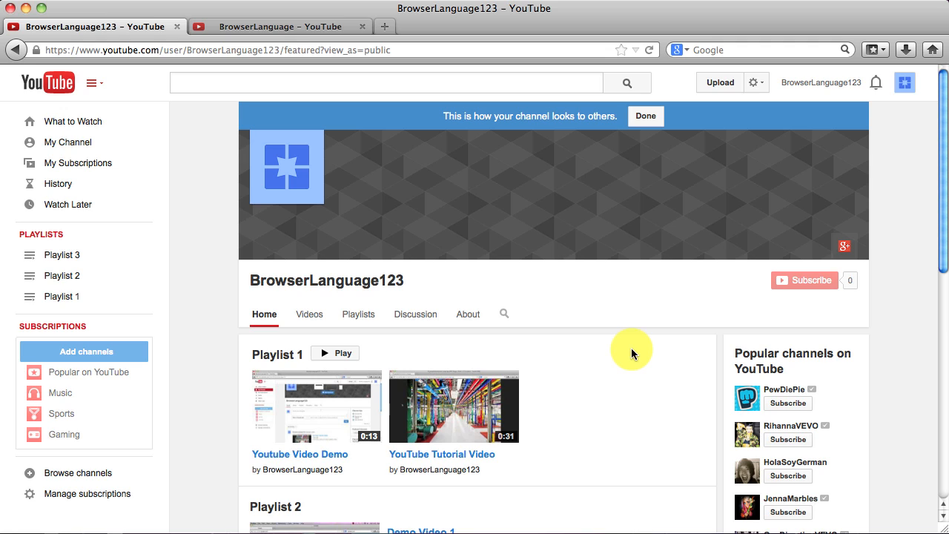
{"action": "mouse_move", "coordinate": [240, 310]}
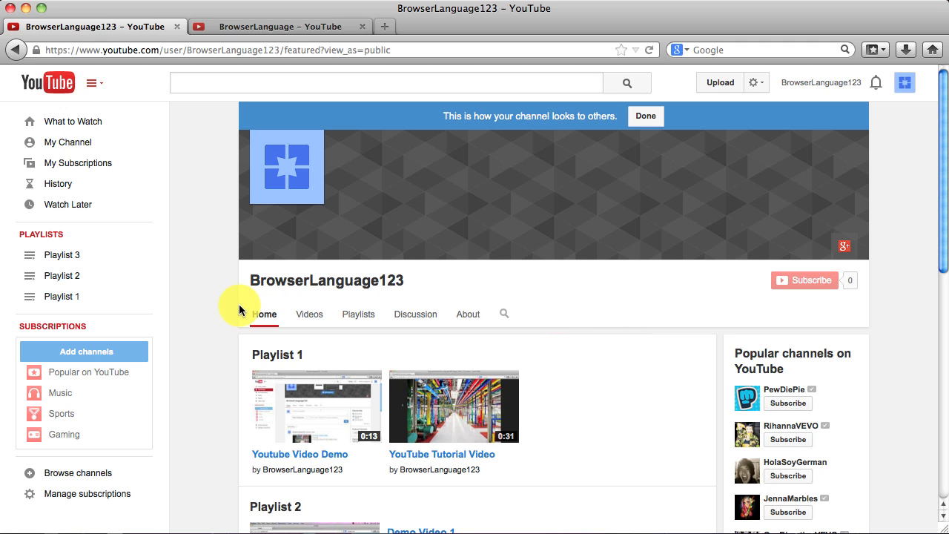
{"action": "mouse_move", "coordinate": [611, 369]}
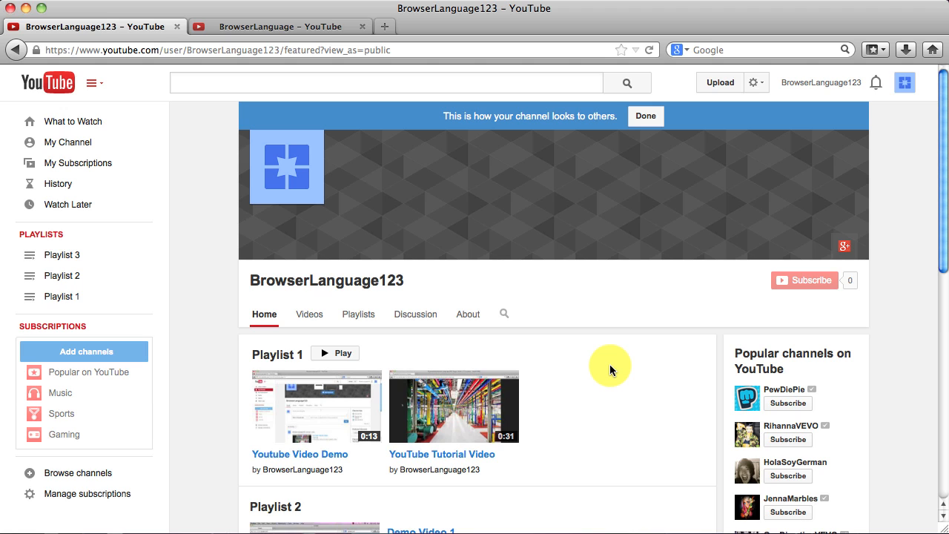
{"action": "scroll", "scroll_direction": "down", "scroll_amount": 3}
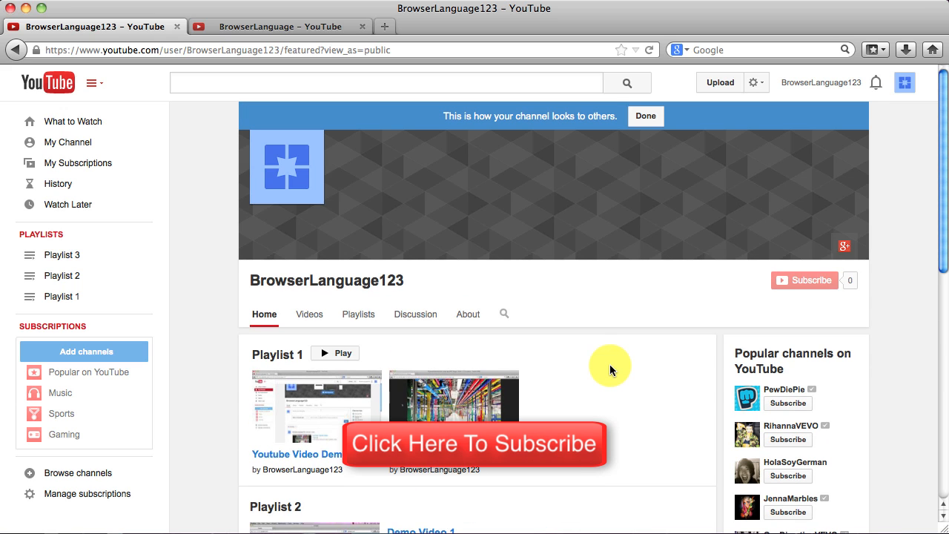
{"action": "scroll", "scroll_direction": "down", "scroll_amount": 3}
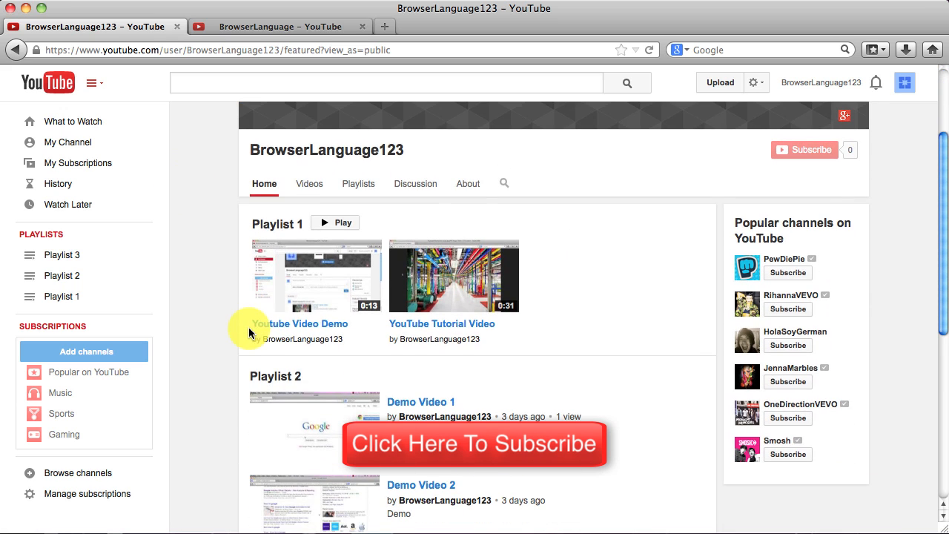
{"action": "mouse_move", "coordinate": [206, 246]}
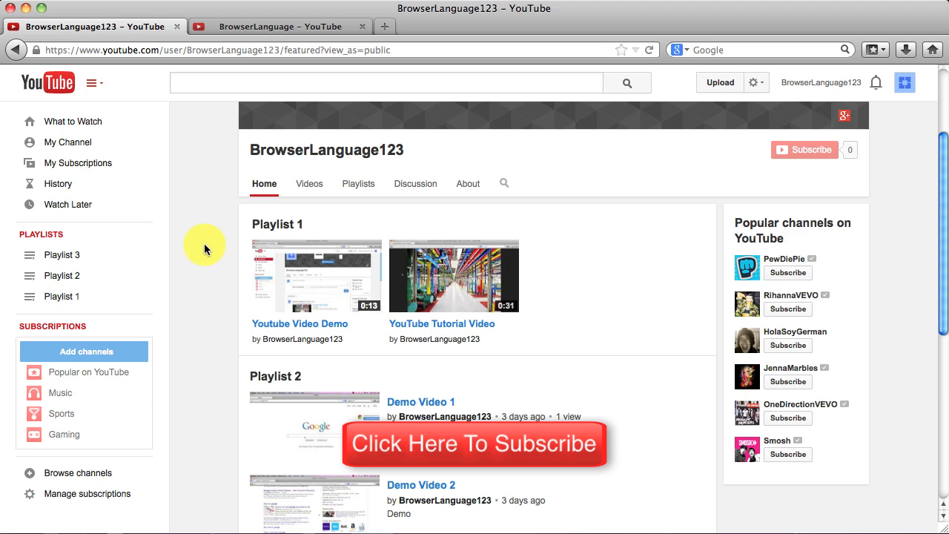